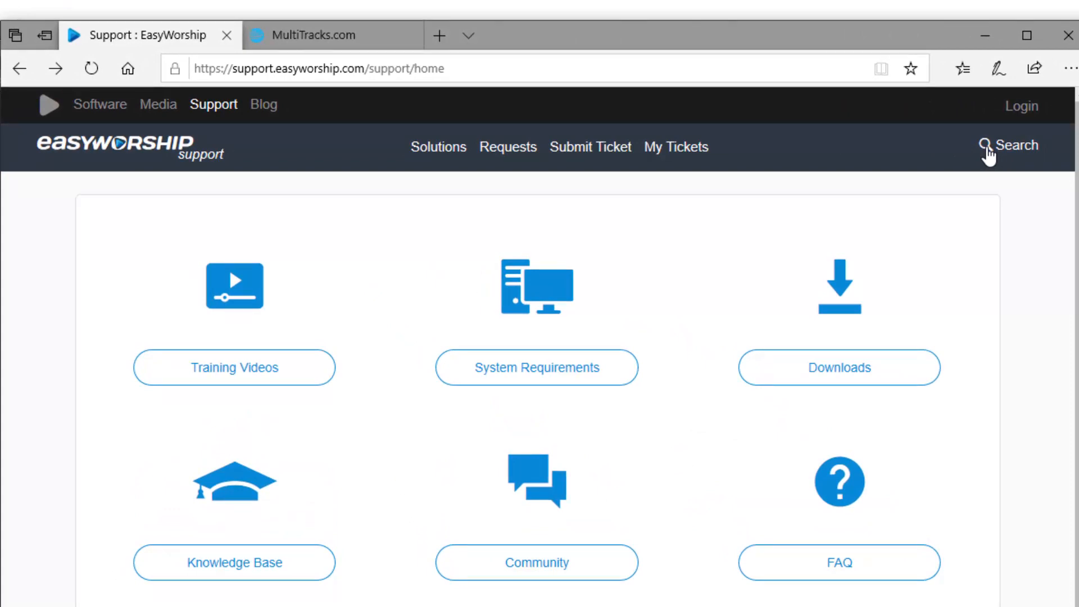
# Search the support site for 'bonjour' and open the Bonjour for Remote and MIDI article
pyautogui.click(985, 146)
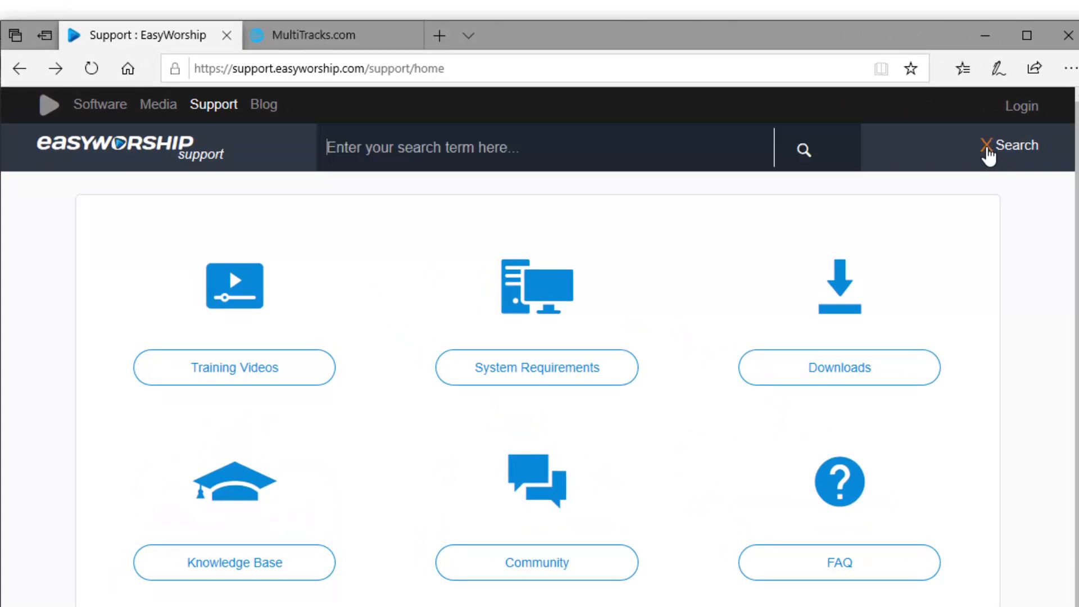
pyautogui.write('bonjou')
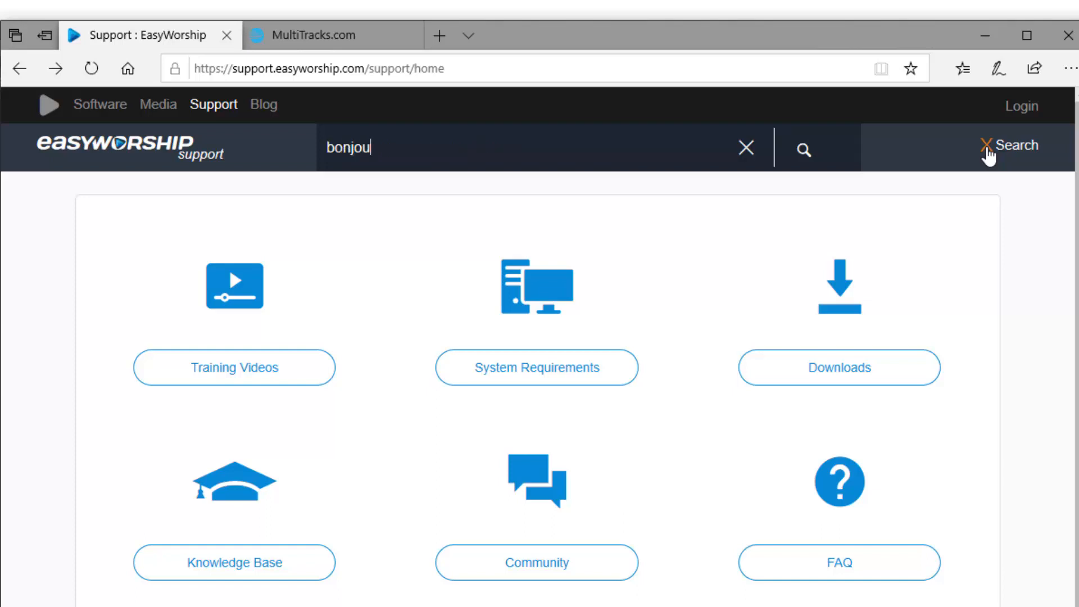
pyautogui.write('r')
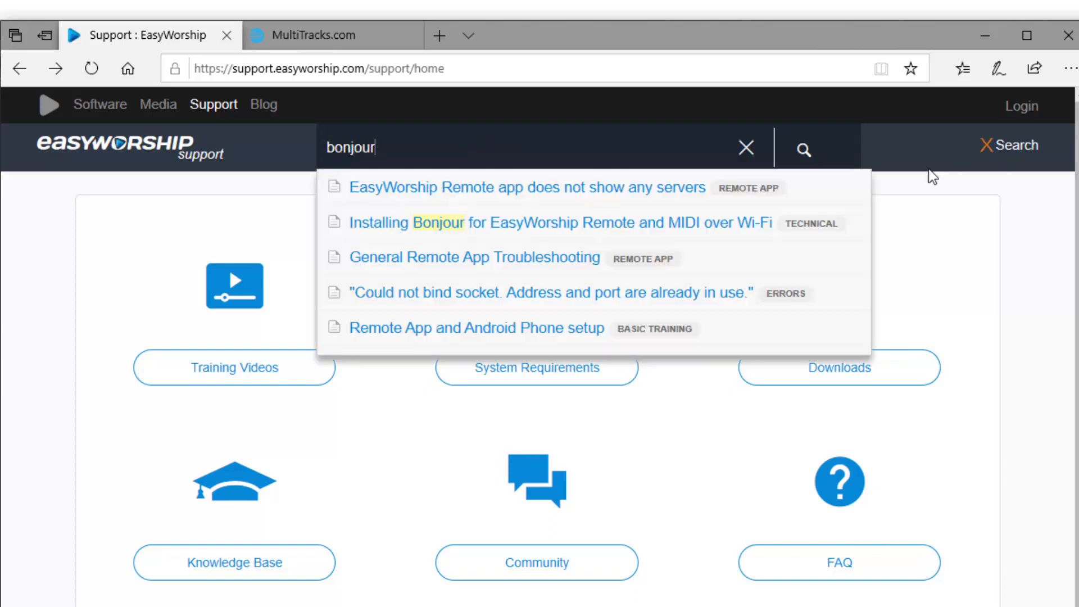
pyautogui.moveTo(636, 231)
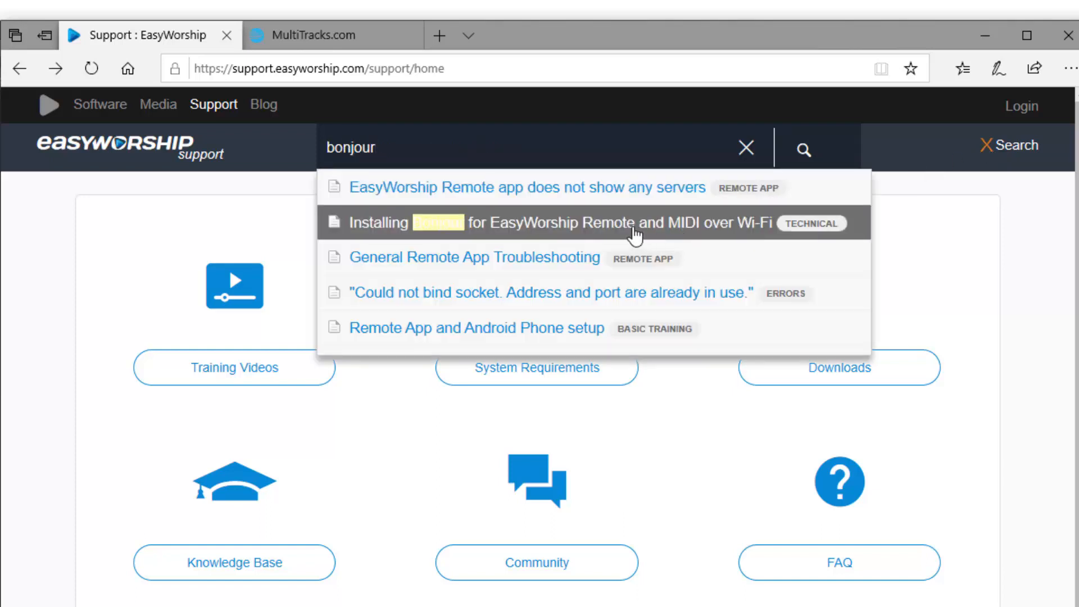
pyautogui.click(633, 222)
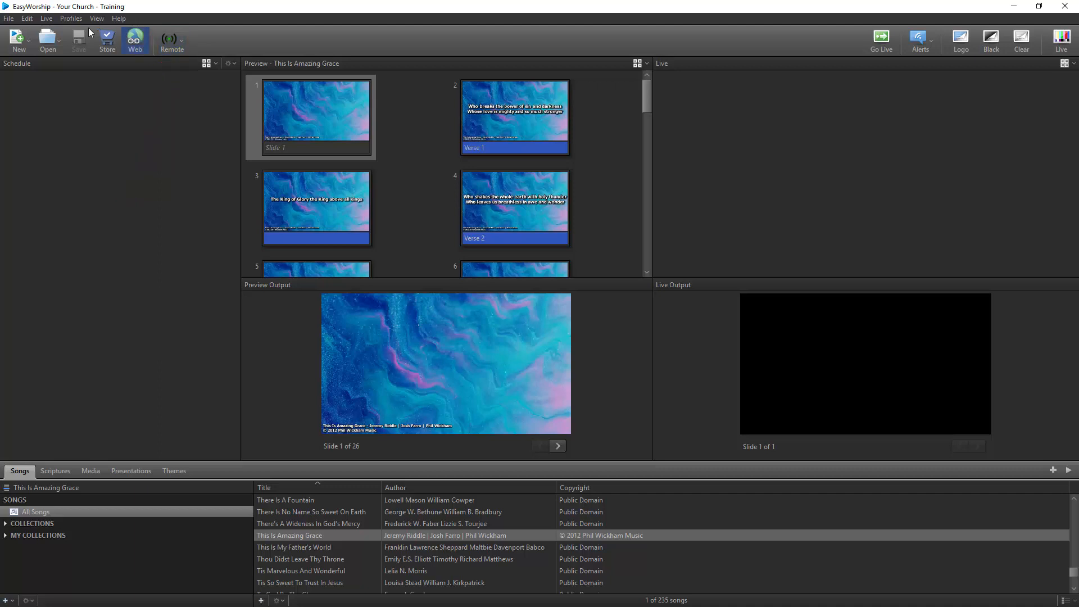
# Confirm Enable Remote Control is checked in Edit > Options > Advanced and save
pyautogui.click(26, 18)
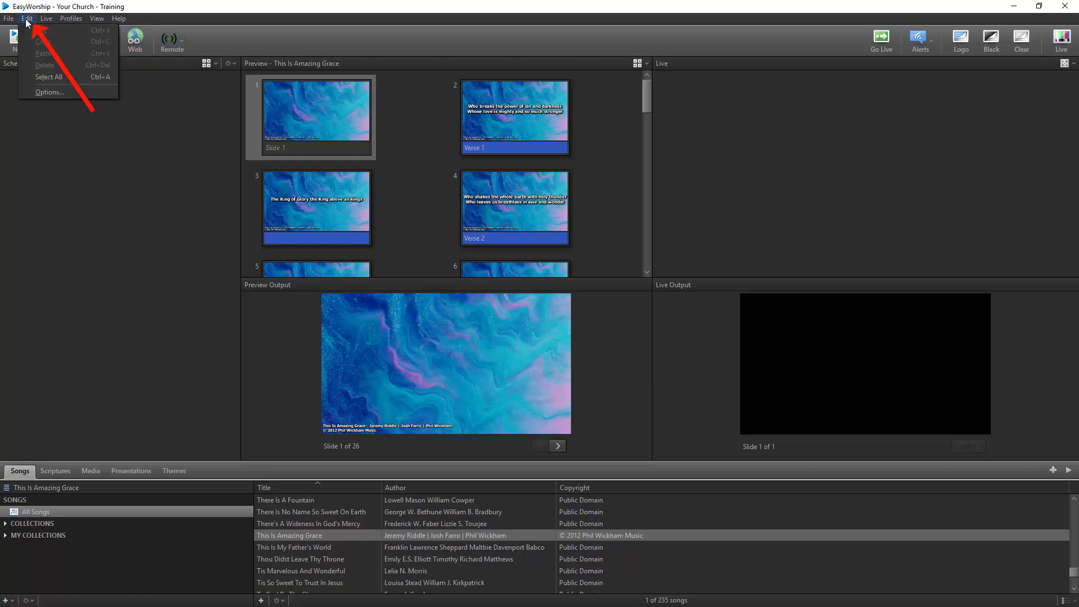
pyautogui.moveTo(31, 98)
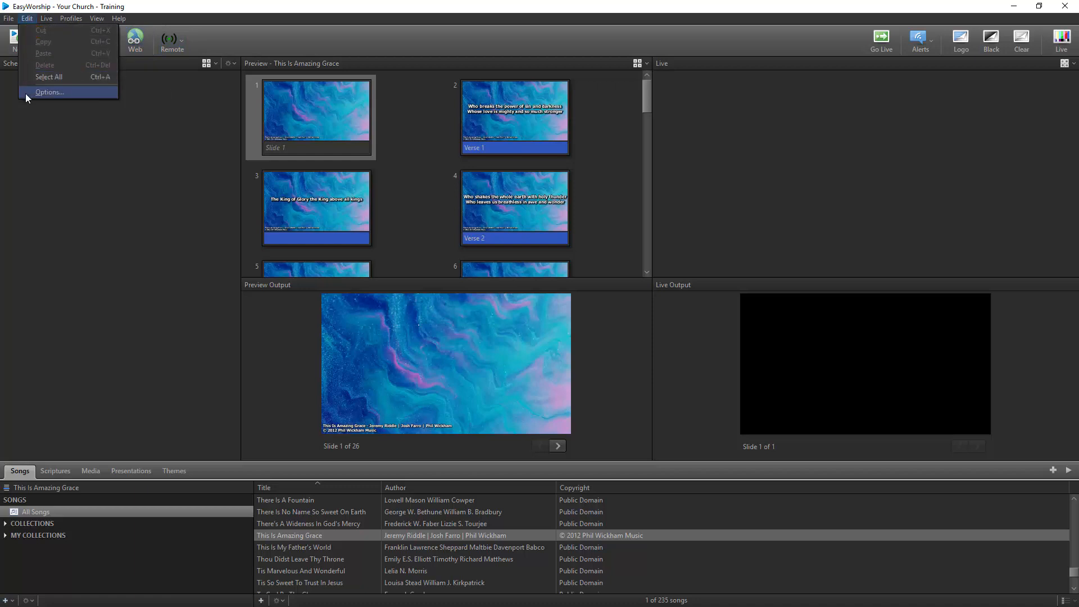
pyautogui.click(49, 91)
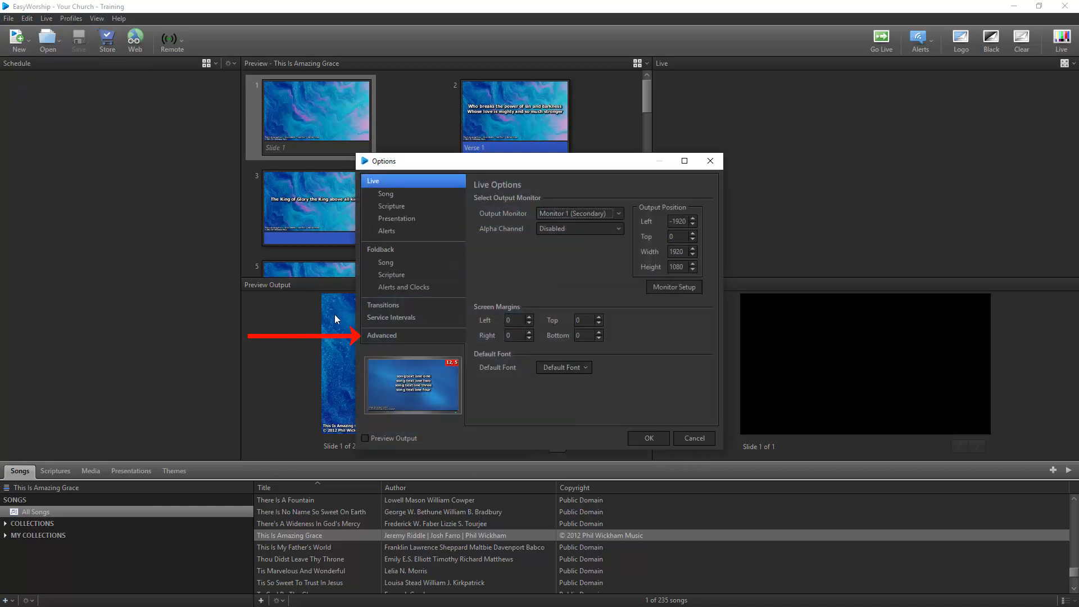
pyautogui.click(382, 335)
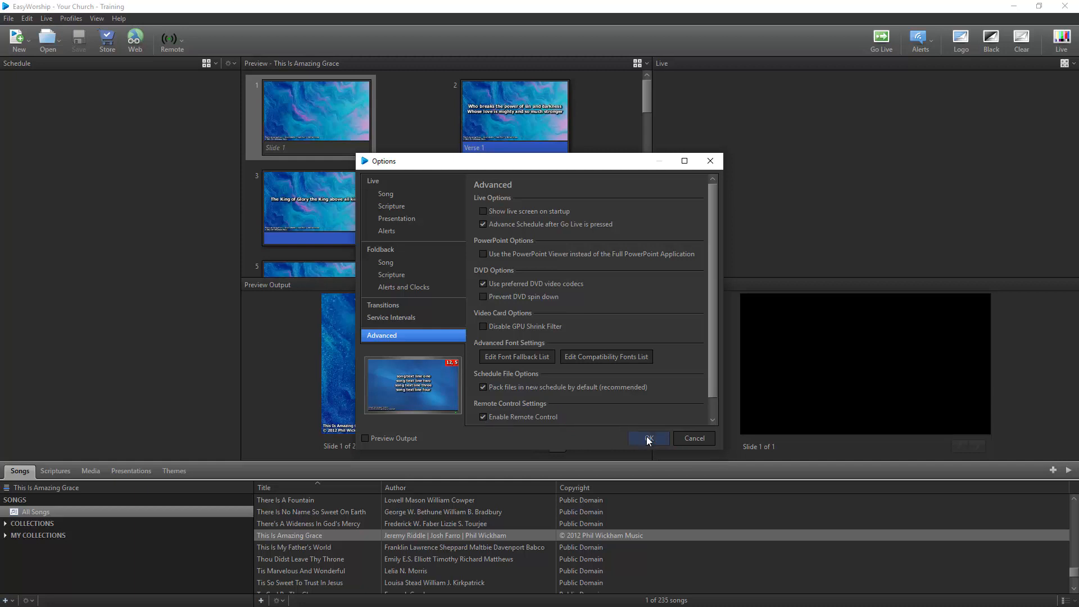
pyautogui.click(649, 438)
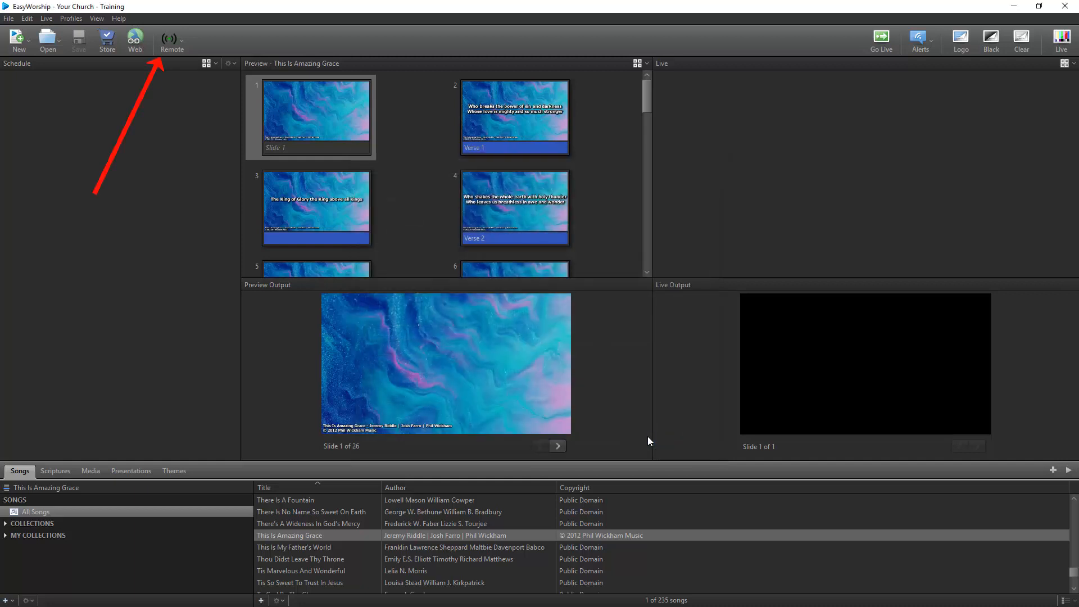
pyautogui.moveTo(187, 46)
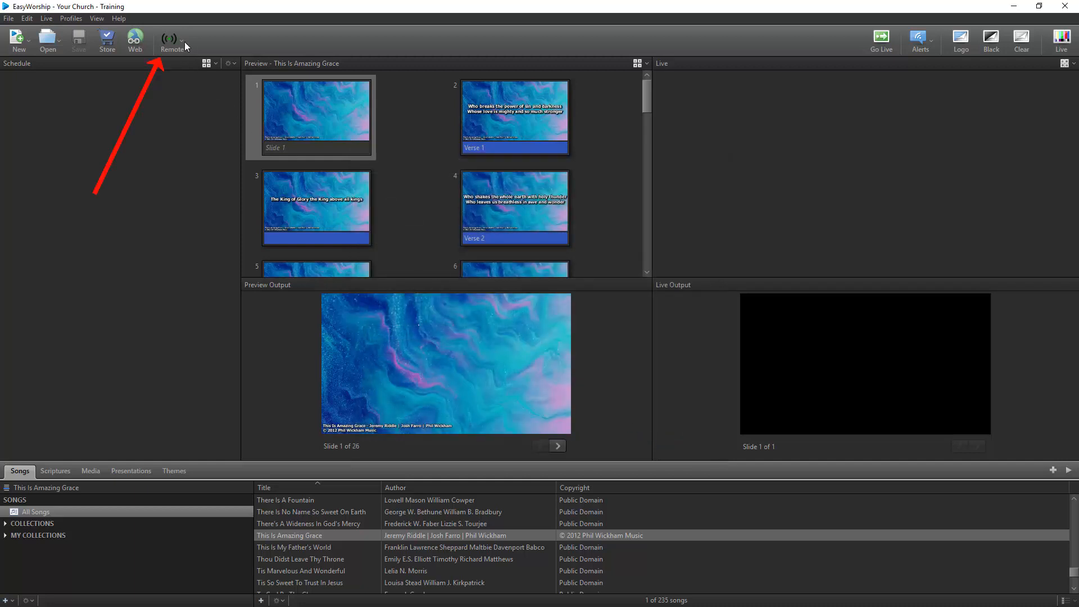
# Add a new MIDI remote control and open the rtpMIDI network MIDI information page
pyautogui.click(179, 41)
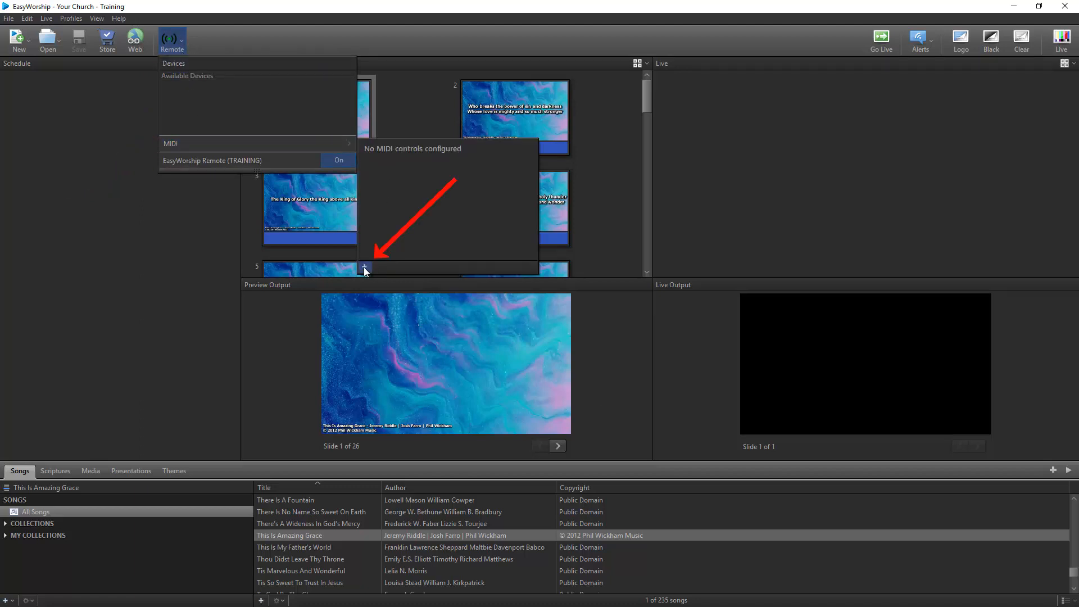
pyautogui.click(364, 268)
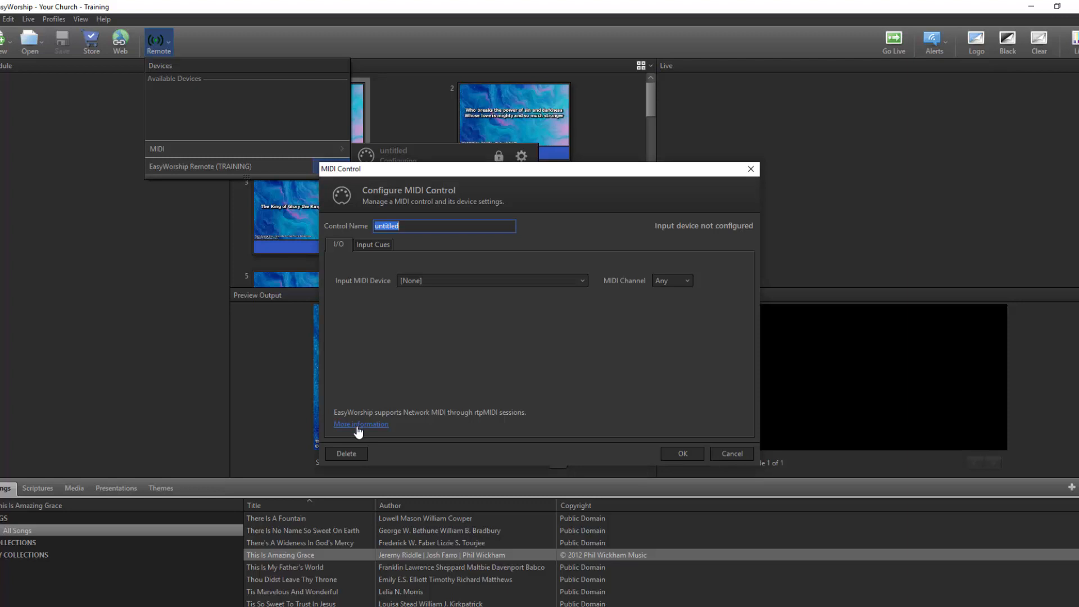
pyautogui.click(360, 423)
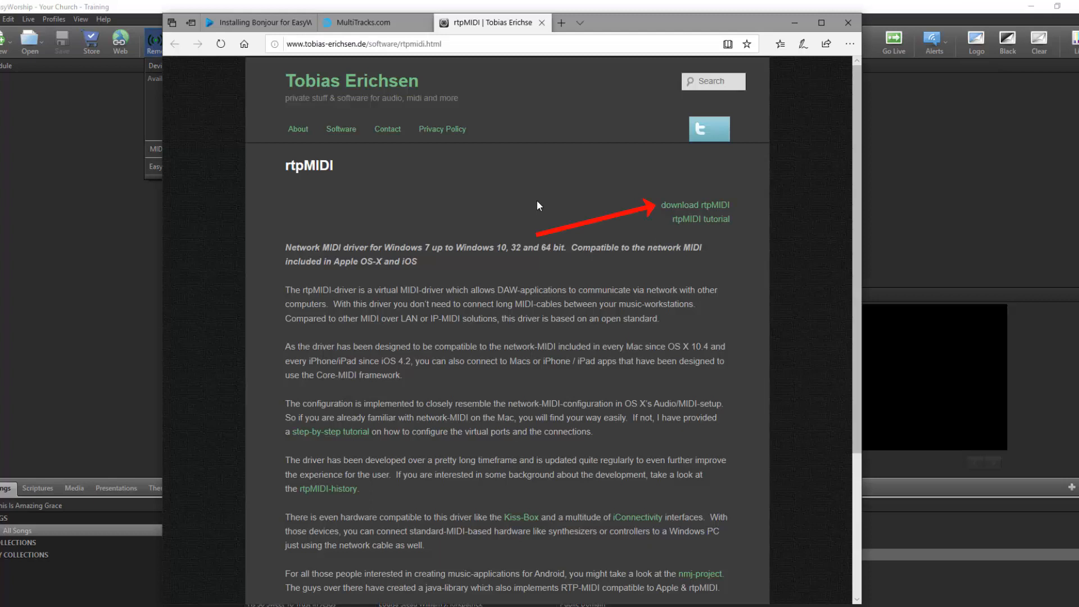
pyautogui.moveTo(666, 208)
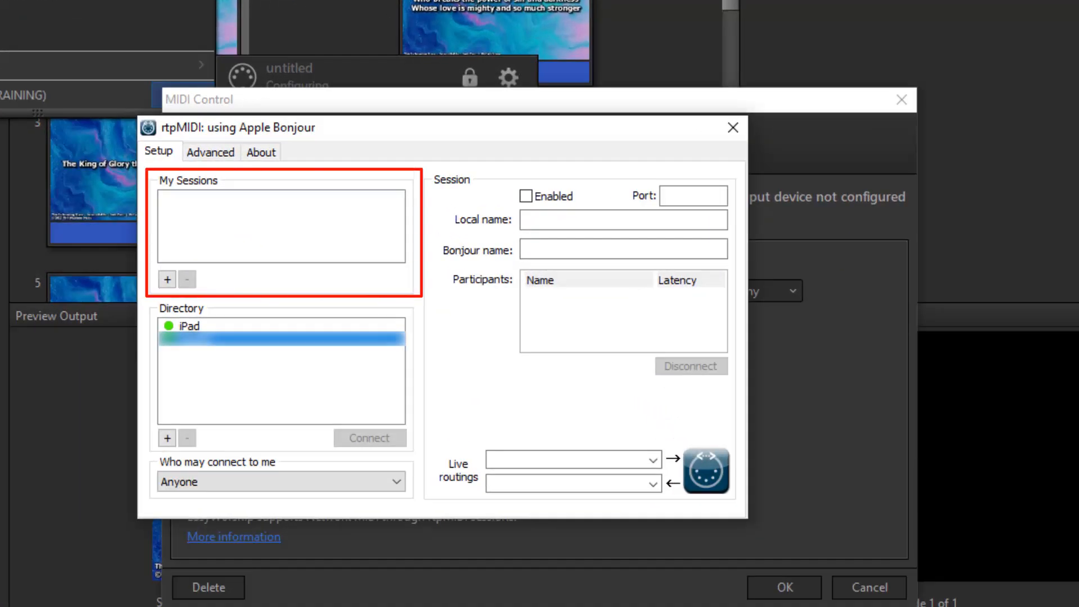
pyautogui.moveTo(174, 258)
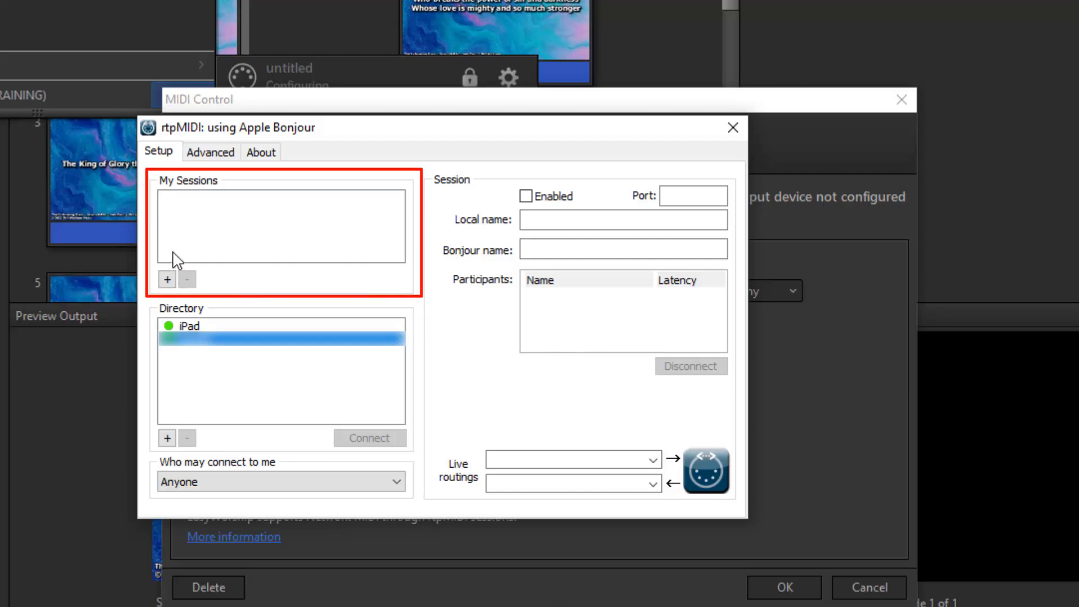
# Create the EasyWorship-Training session on port 5004 and connect the iPad from Directory
pyautogui.click(167, 280)
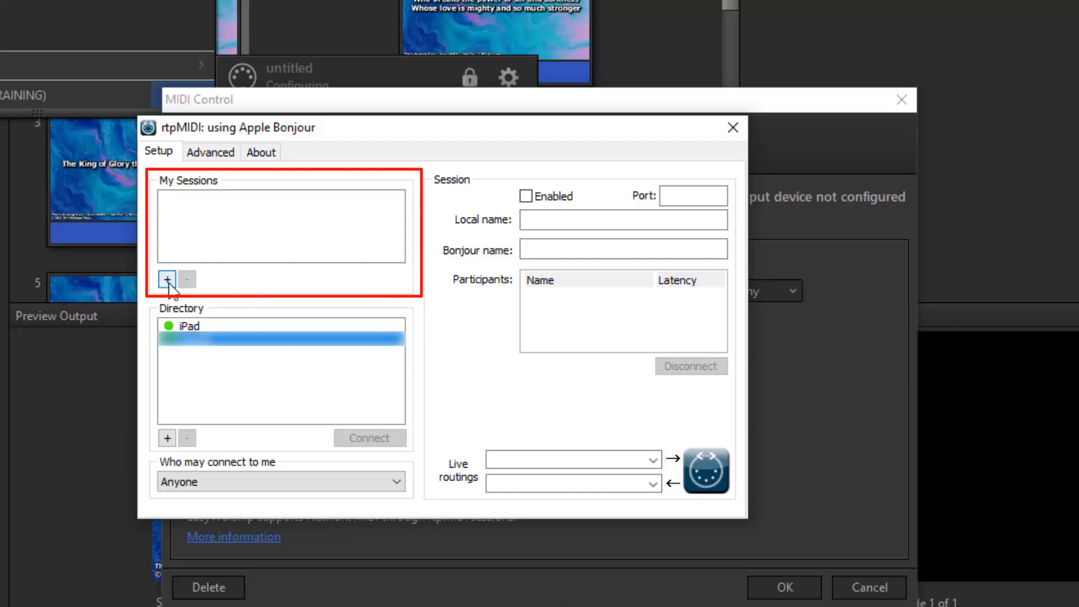
pyautogui.click(167, 279)
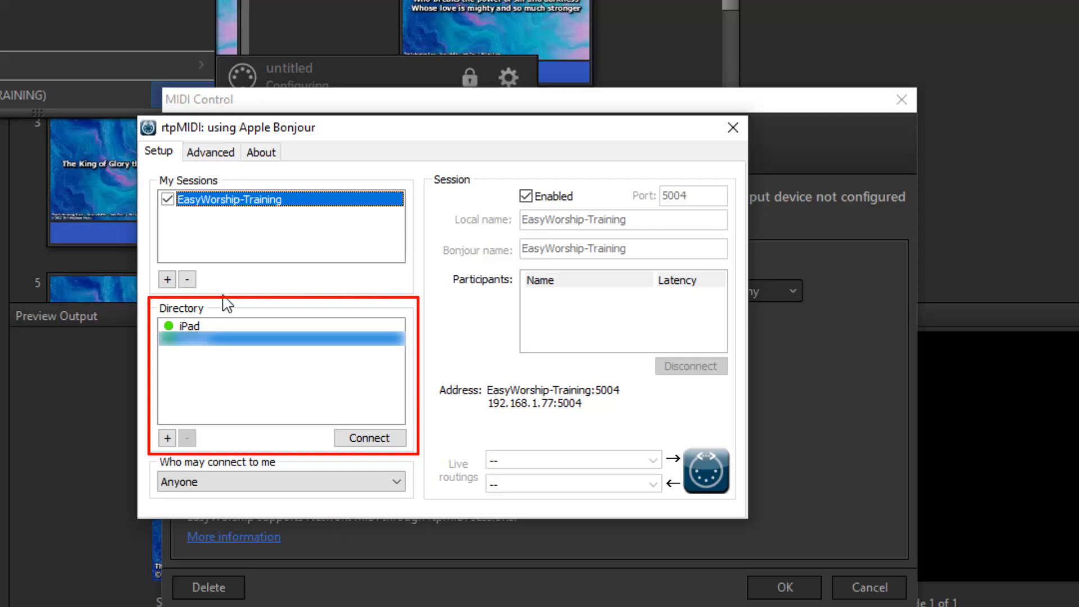
pyautogui.click(191, 326)
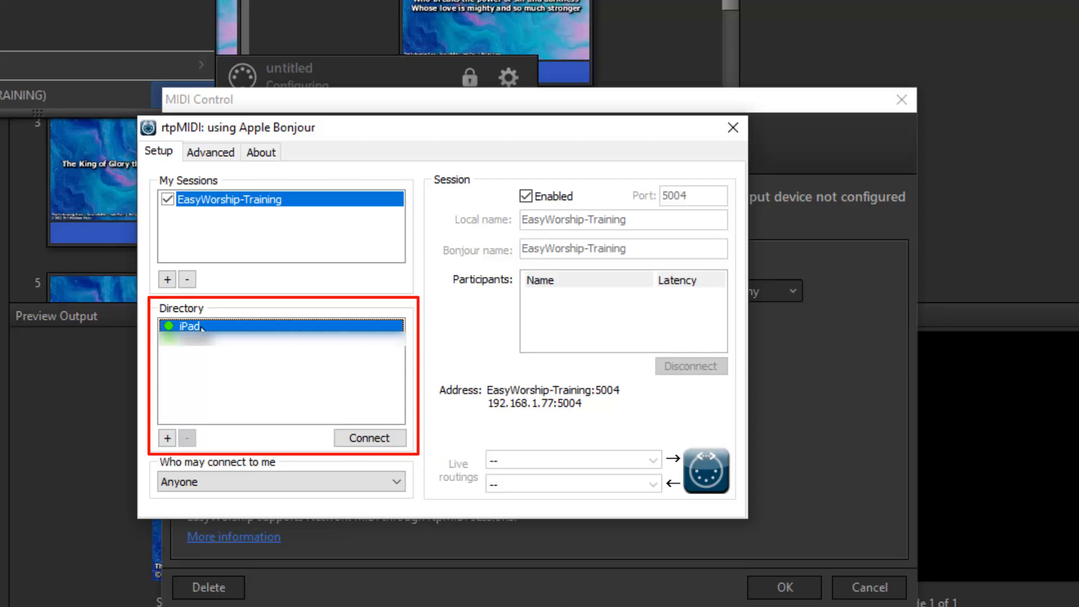
pyautogui.moveTo(194, 327)
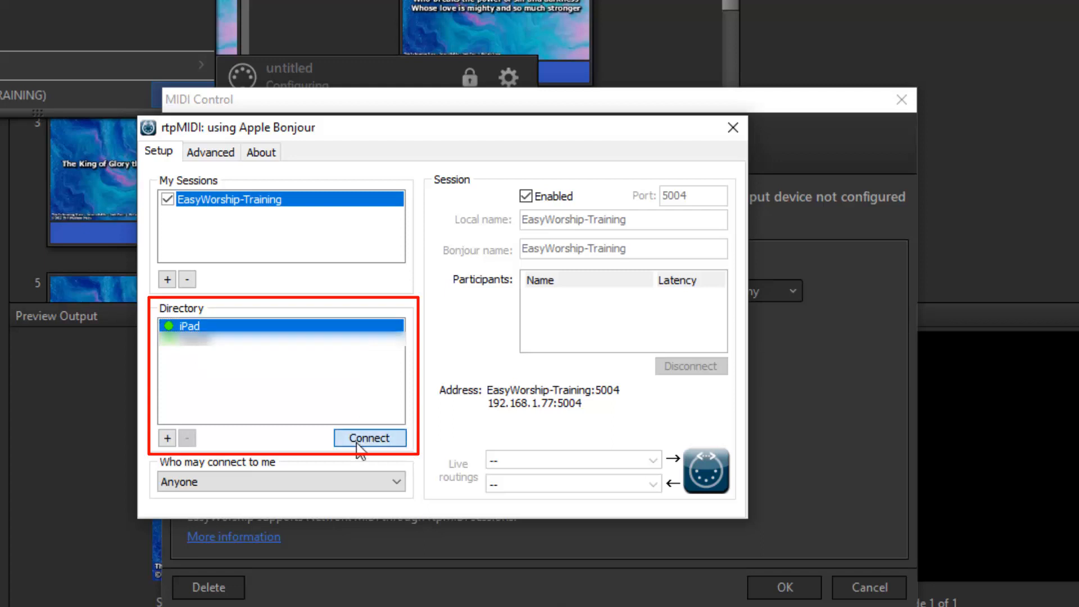
pyautogui.click(369, 438)
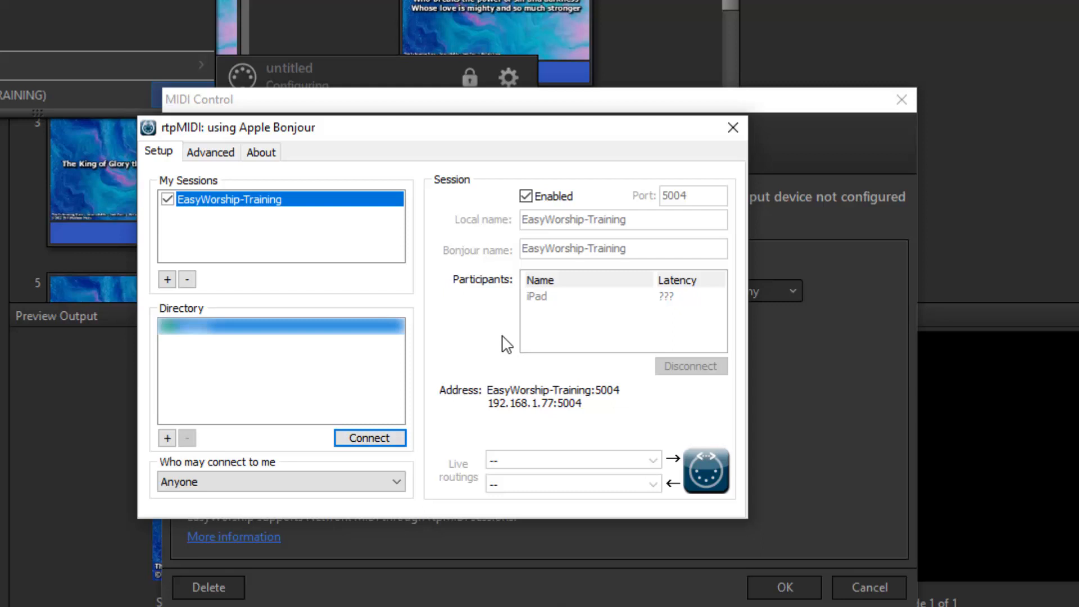
pyautogui.moveTo(727, 127)
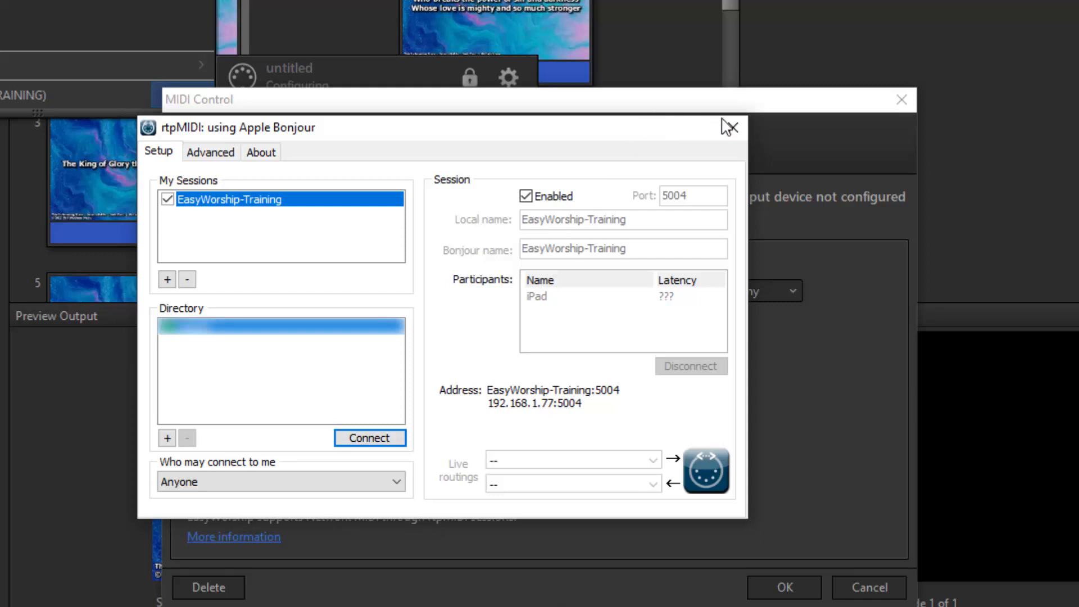
# Close rtpMIDI and rename the MIDI control to 'Playback'
pyautogui.click(727, 124)
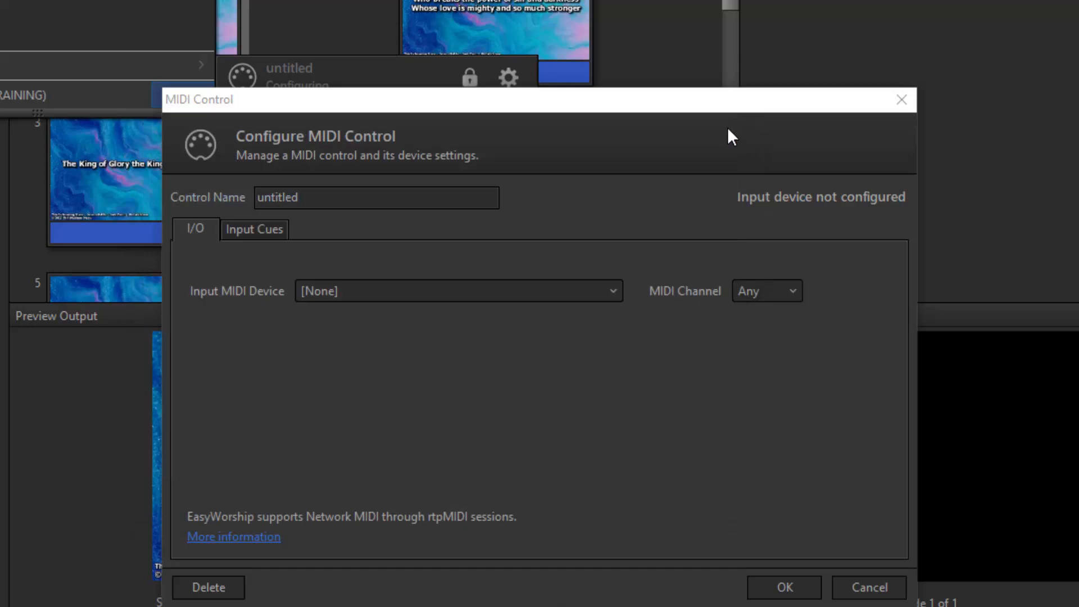
pyautogui.moveTo(697, 176)
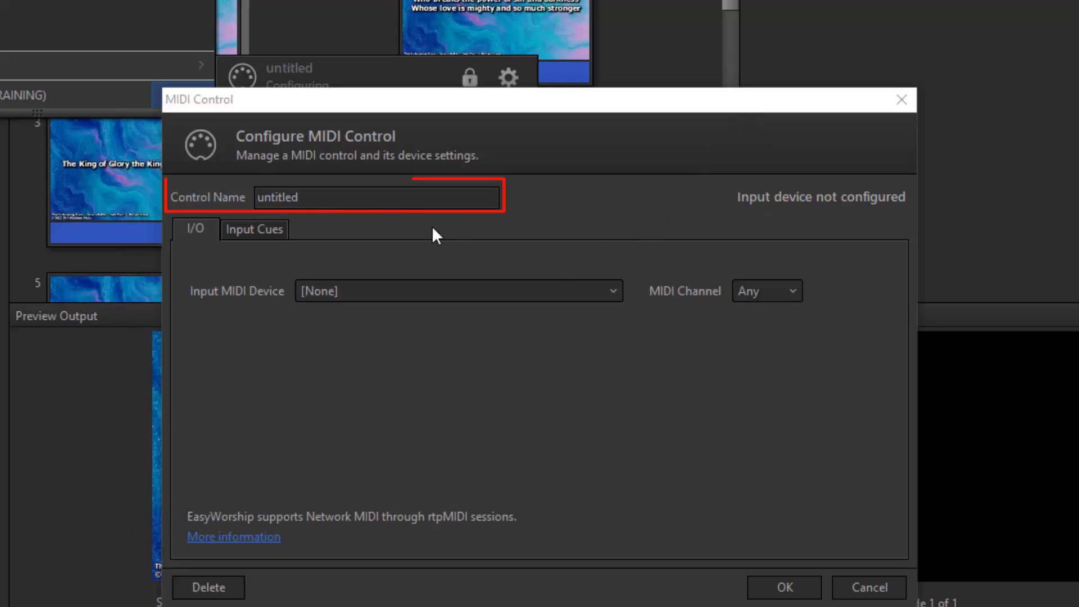
pyautogui.click(376, 197)
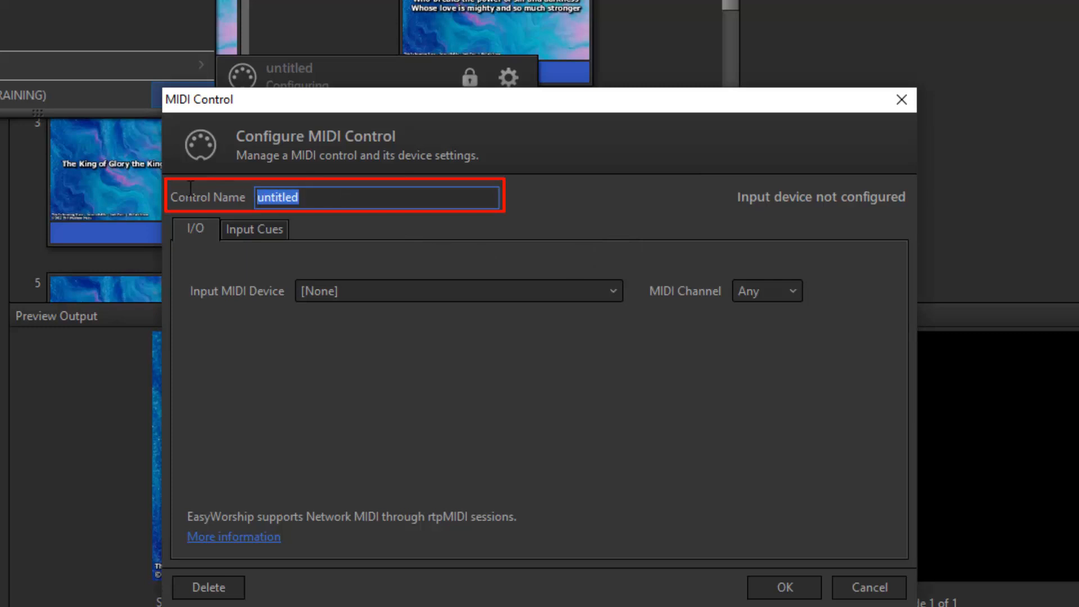
pyautogui.write('Playback')
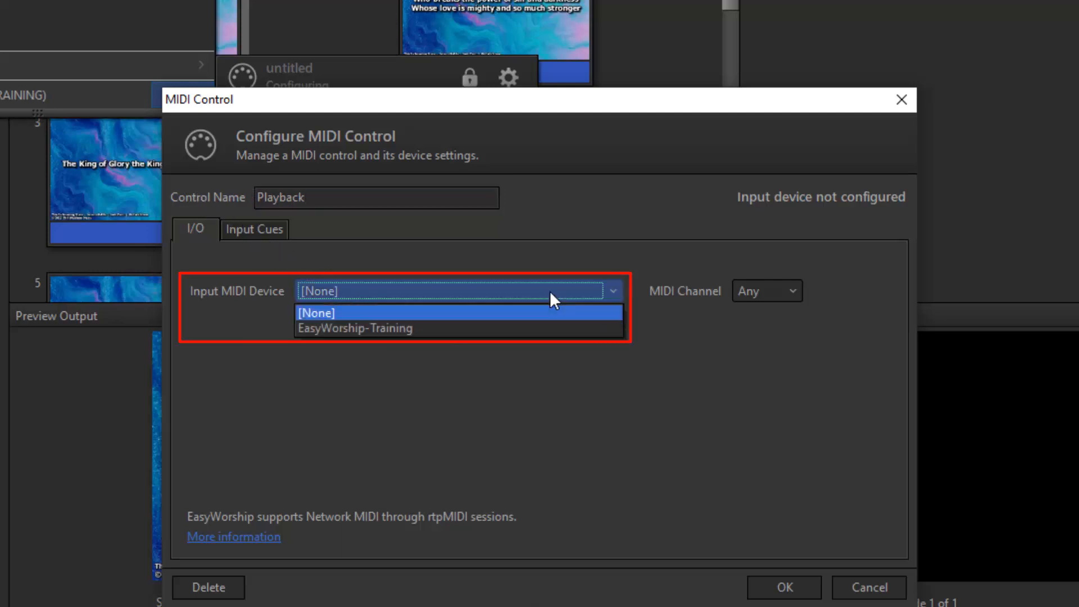
# Set Input MIDI Device to EasyWorship-Training and MIDI Channel to Any, then open Input Cues
pyautogui.click(354, 329)
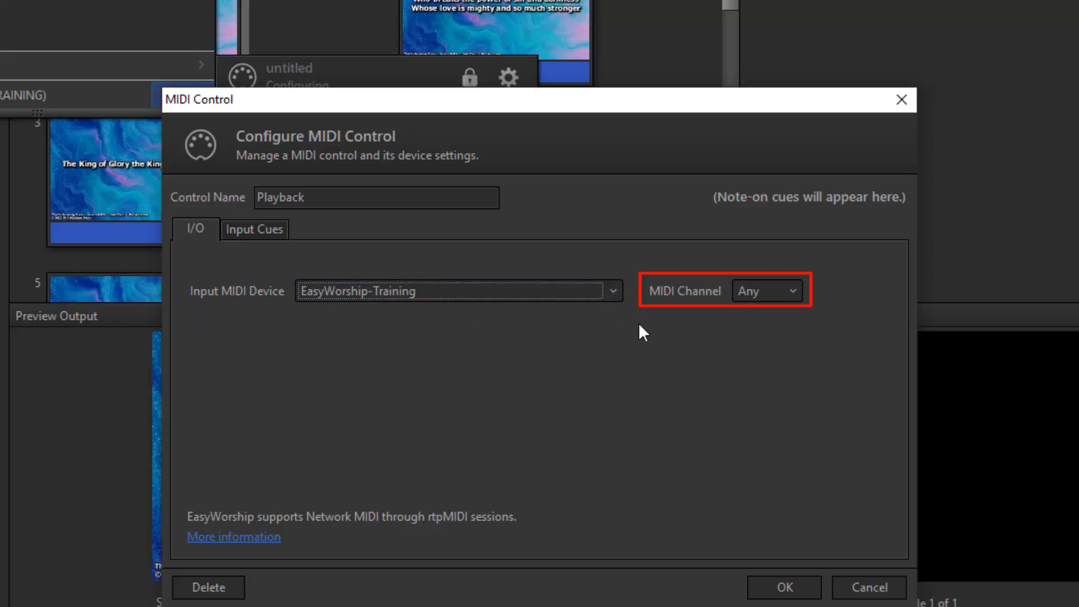
pyautogui.click(791, 291)
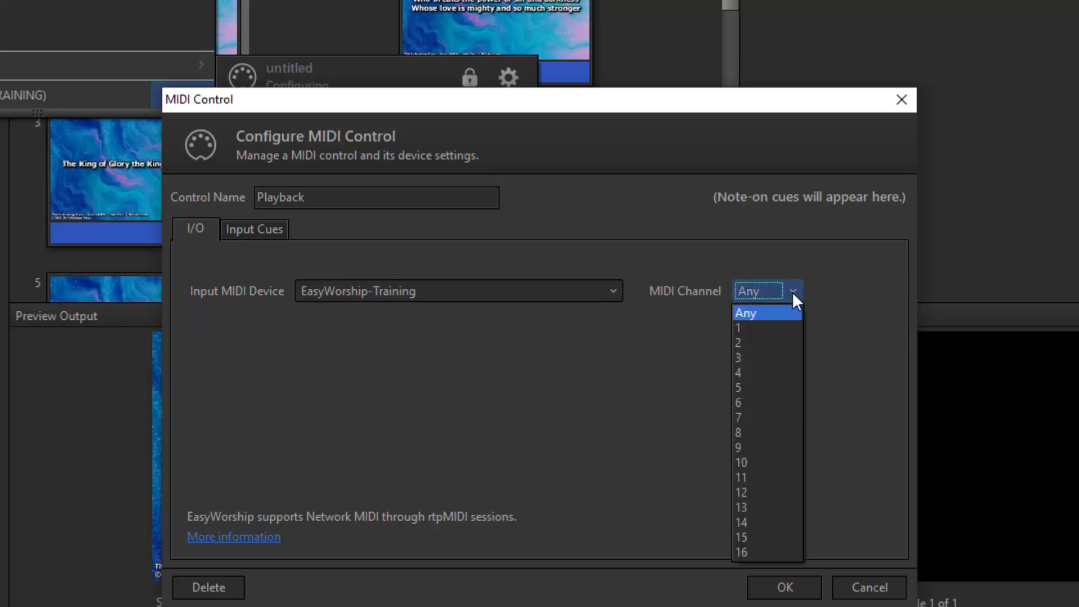
pyautogui.click(745, 313)
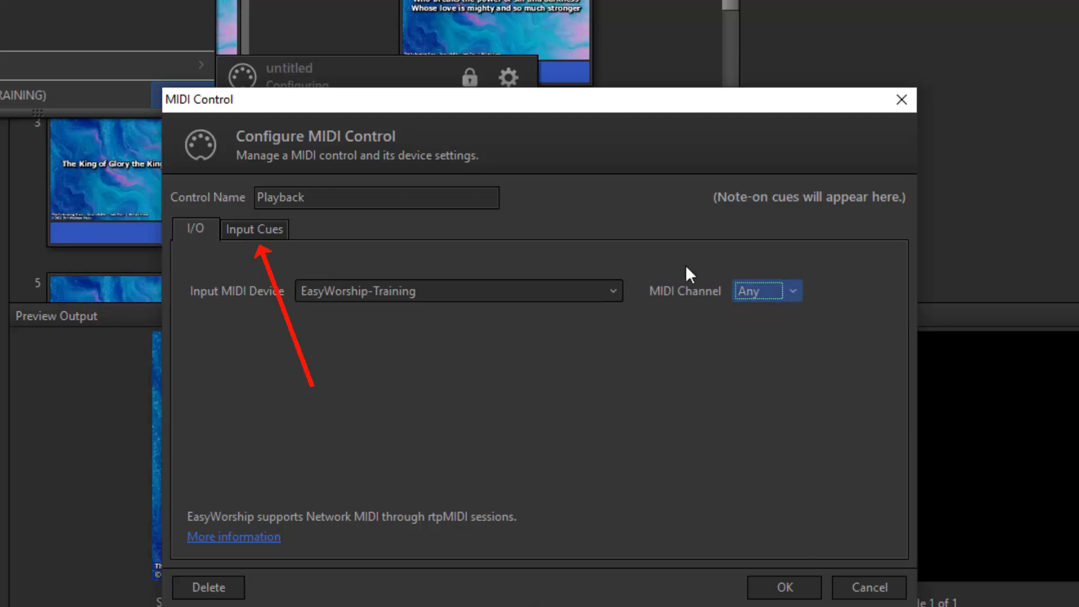
pyautogui.click(254, 229)
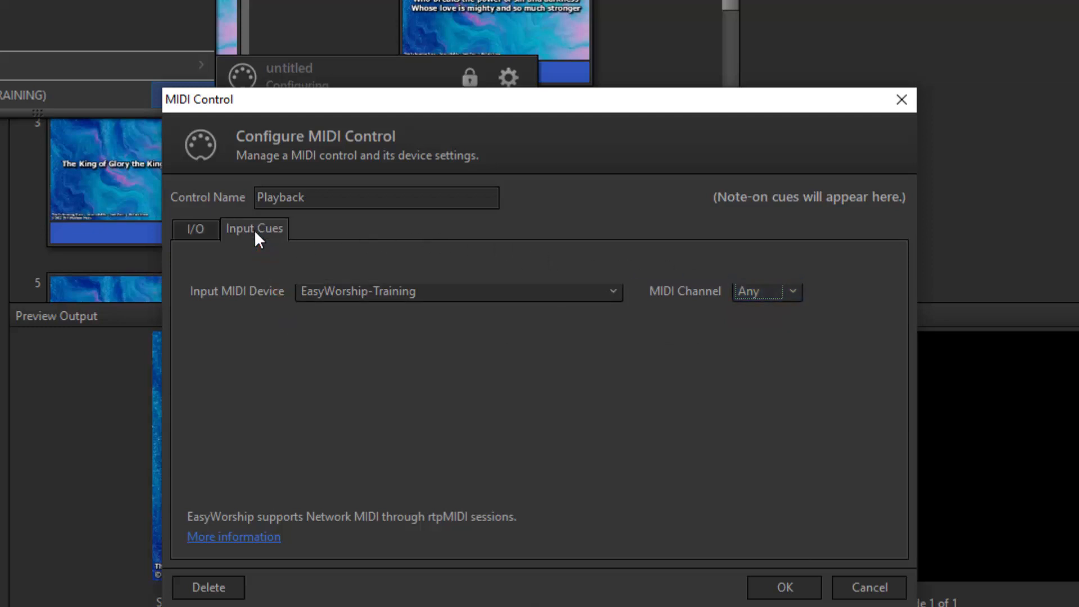
pyautogui.click(254, 229)
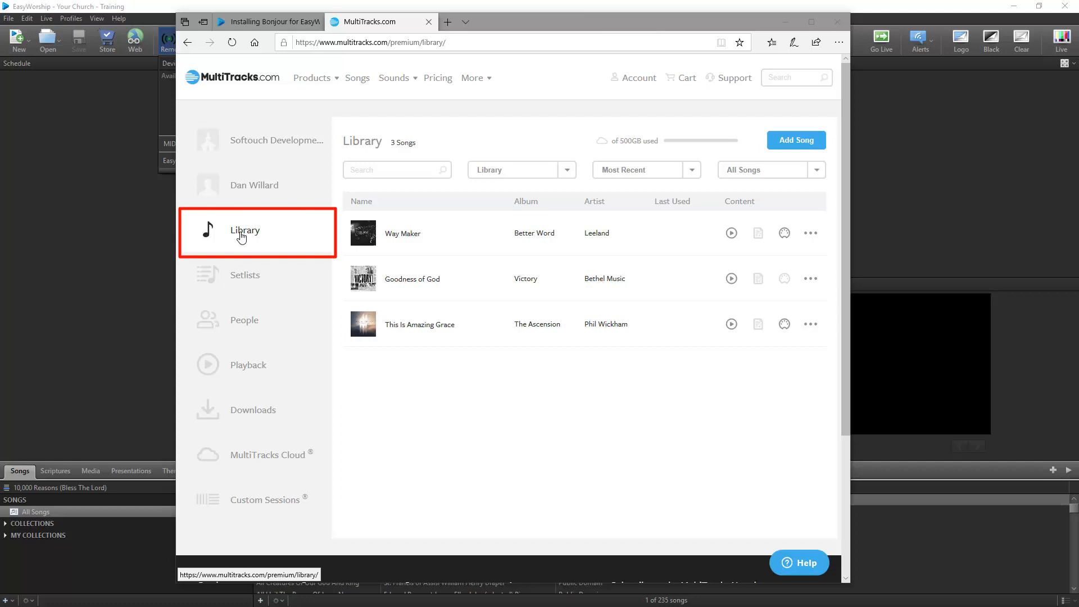
pyautogui.moveTo(325, 299)
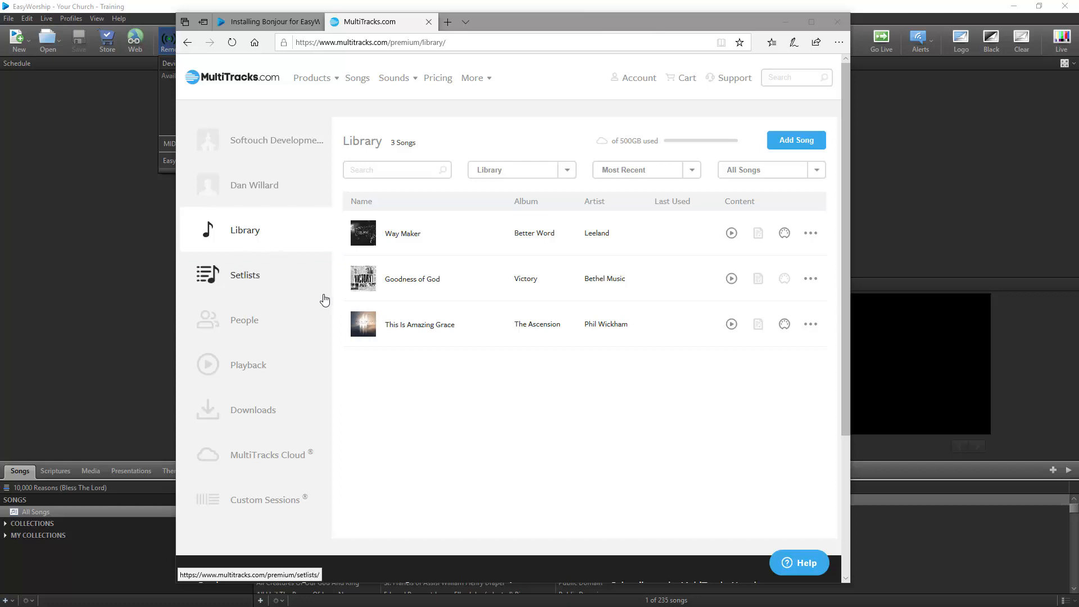
# Open This Is Amazing Grace from the library and show its MIDI tab
pyautogui.click(419, 325)
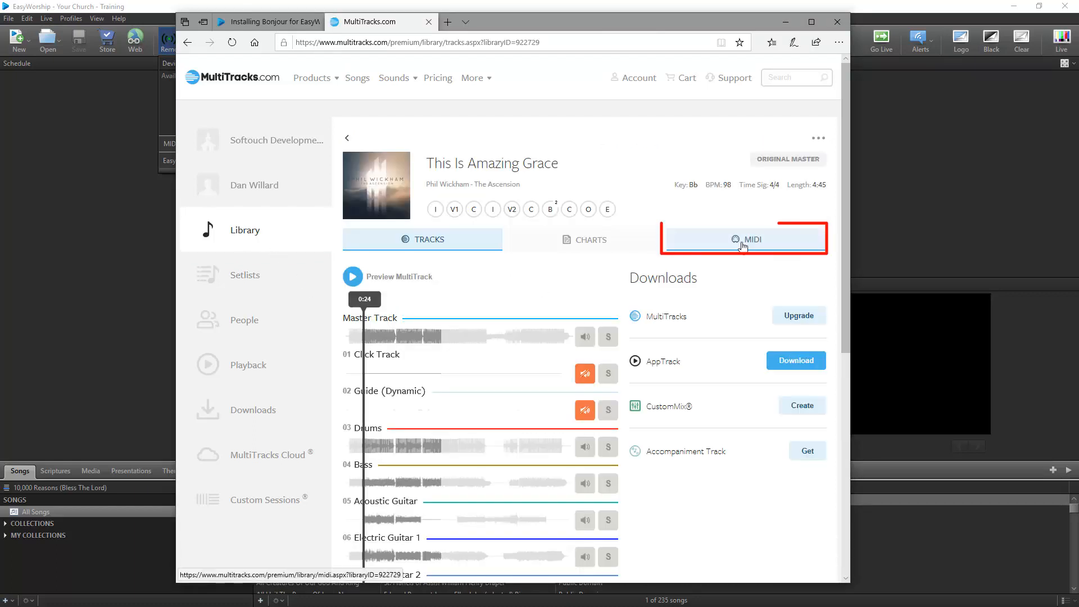
pyautogui.click(747, 239)
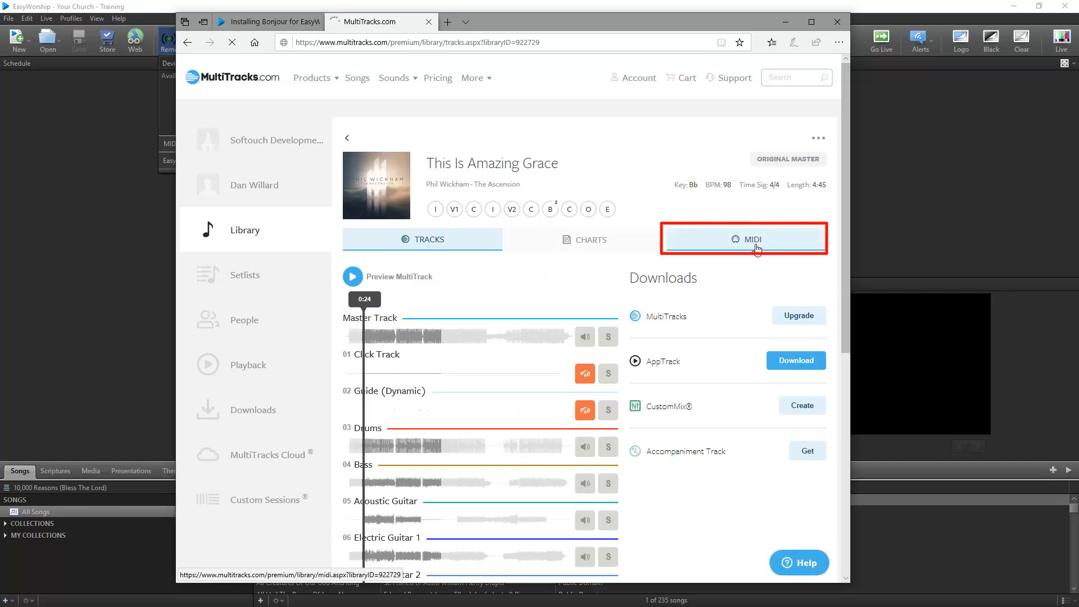
pyautogui.click(753, 239)
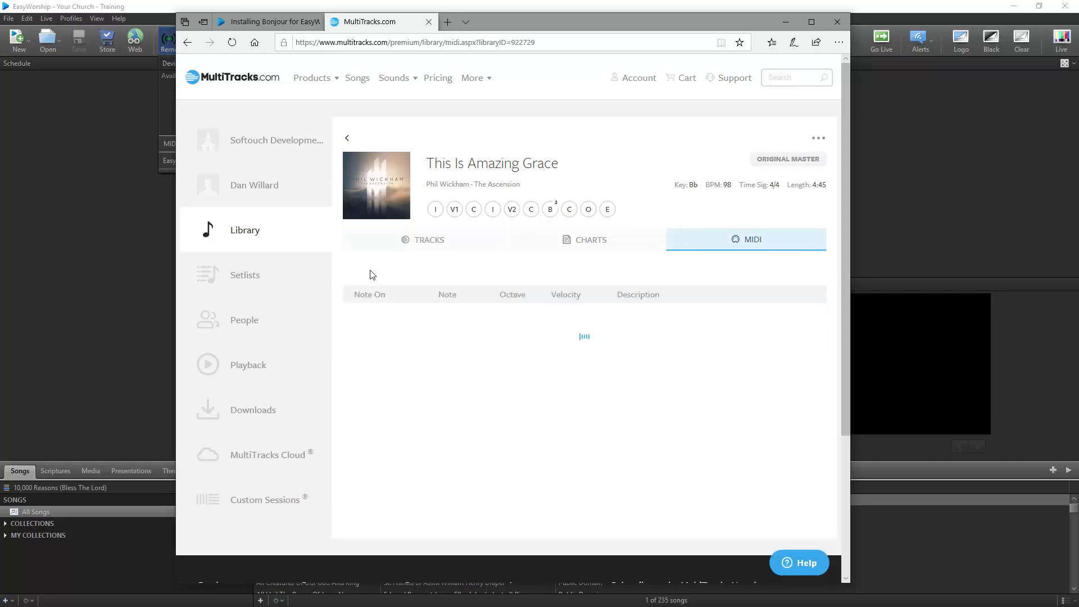
# View the loaded Lyrics cue list, starting with verse 1 at 00:24
pyautogui.click(372, 272)
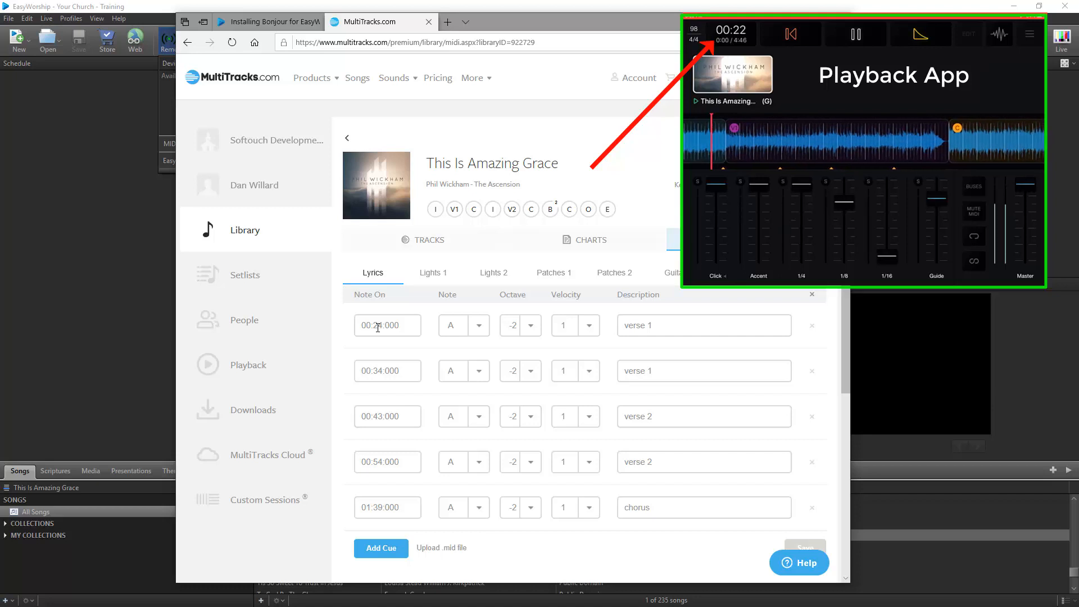
pyautogui.click(854, 33)
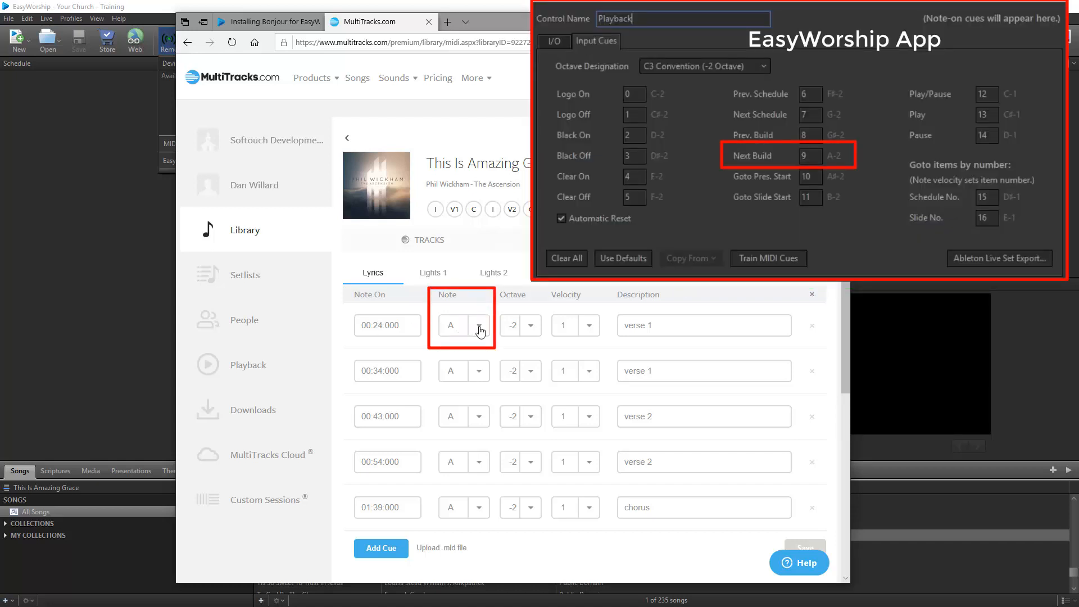
pyautogui.click(479, 325)
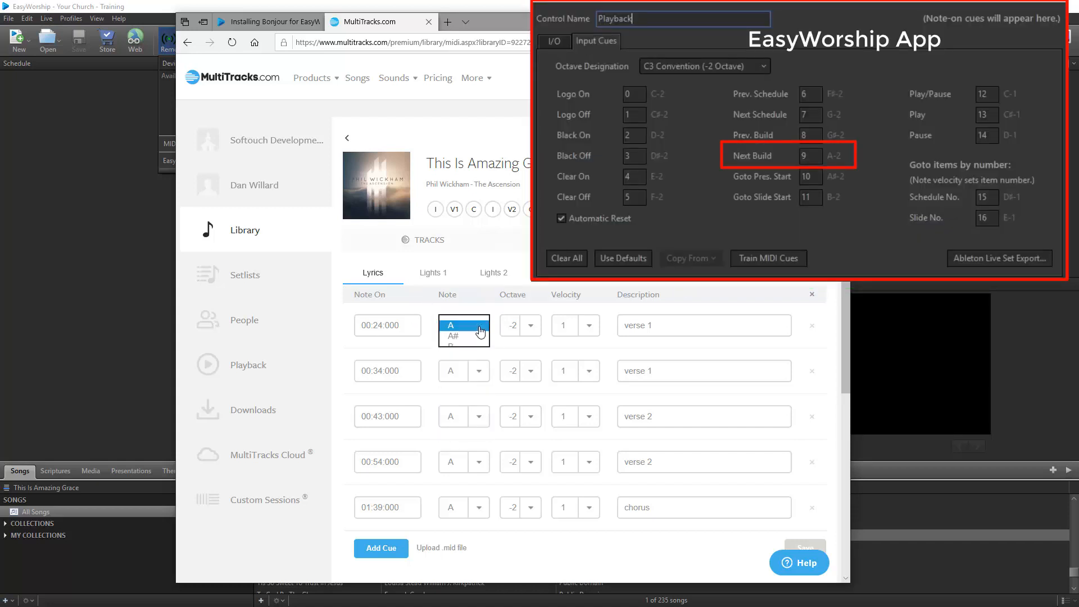
pyautogui.click(480, 328)
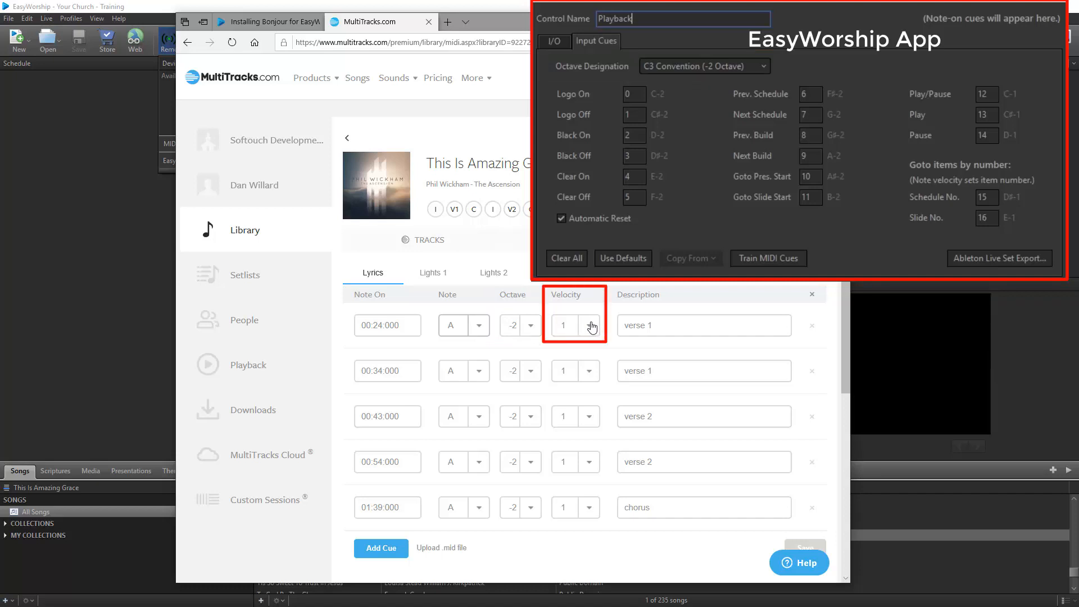
pyautogui.moveTo(588, 325)
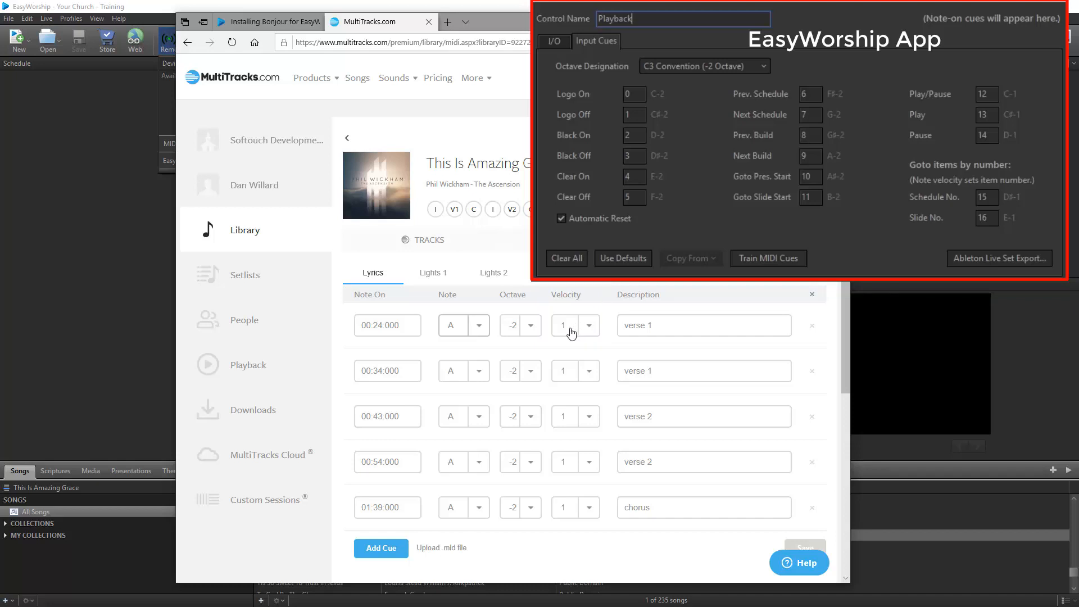
pyautogui.moveTo(513, 353)
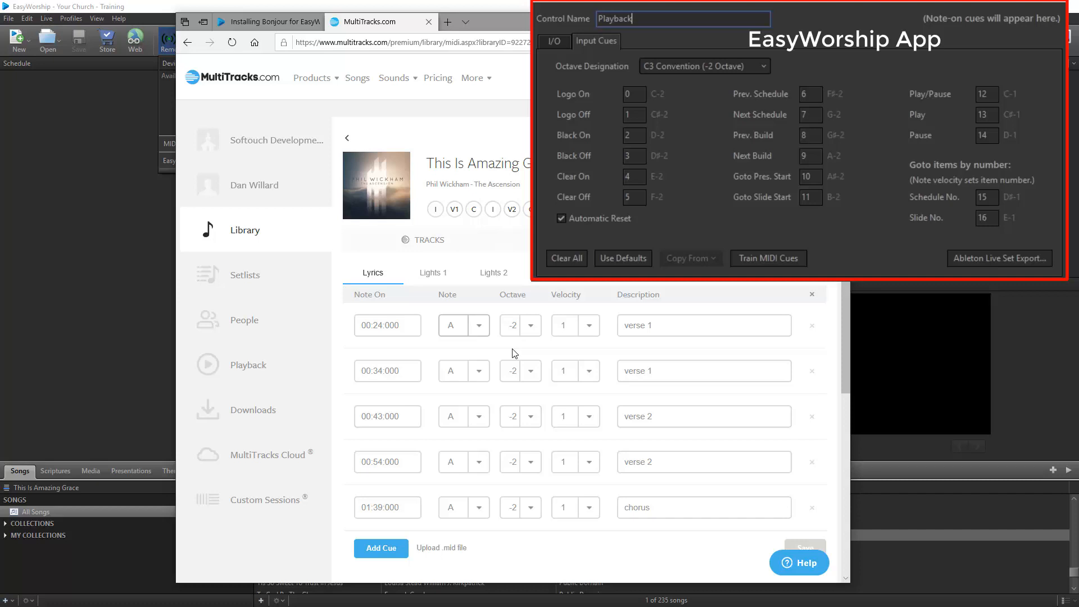
pyautogui.moveTo(499, 356)
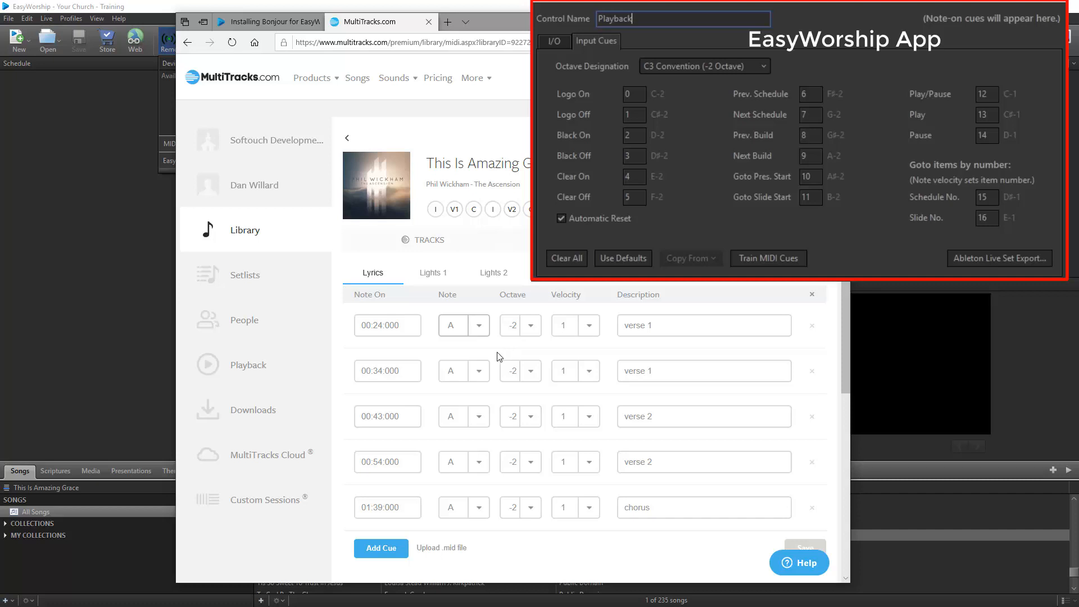
pyautogui.moveTo(471, 480)
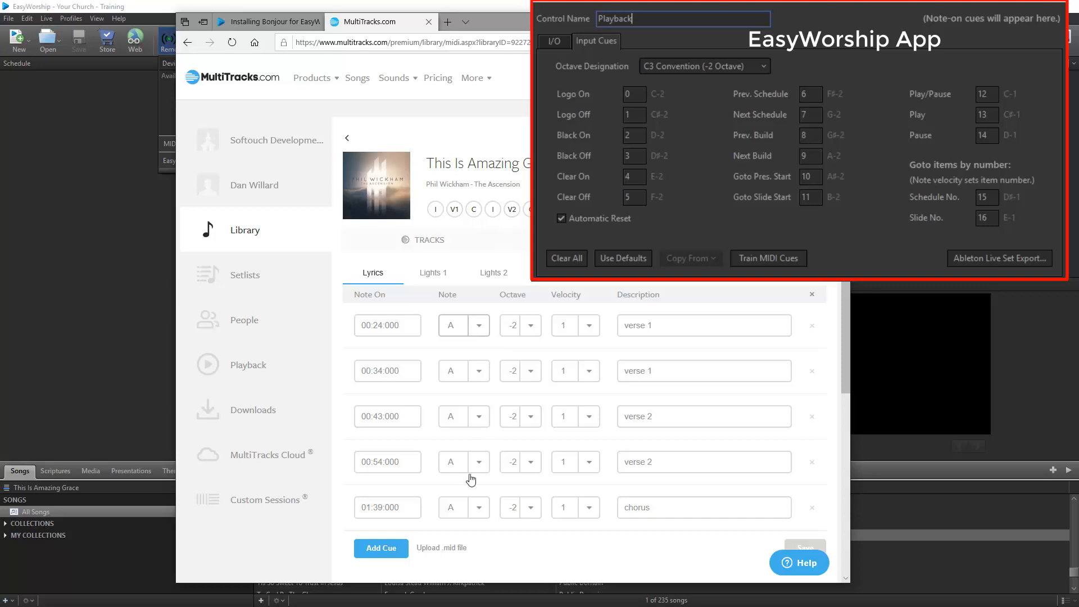
pyautogui.click(478, 462)
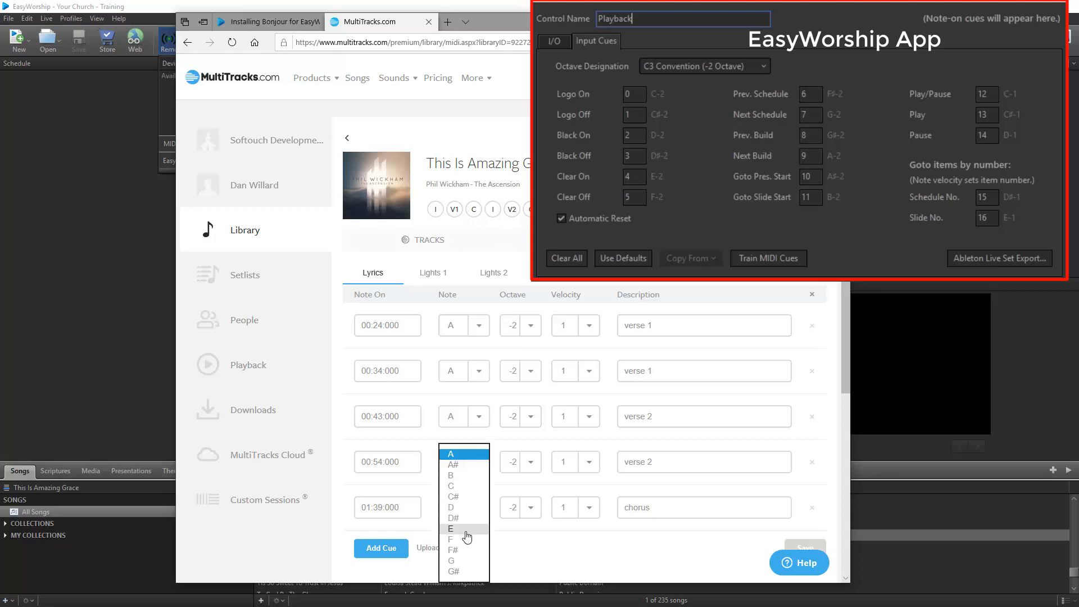
pyautogui.click(450, 529)
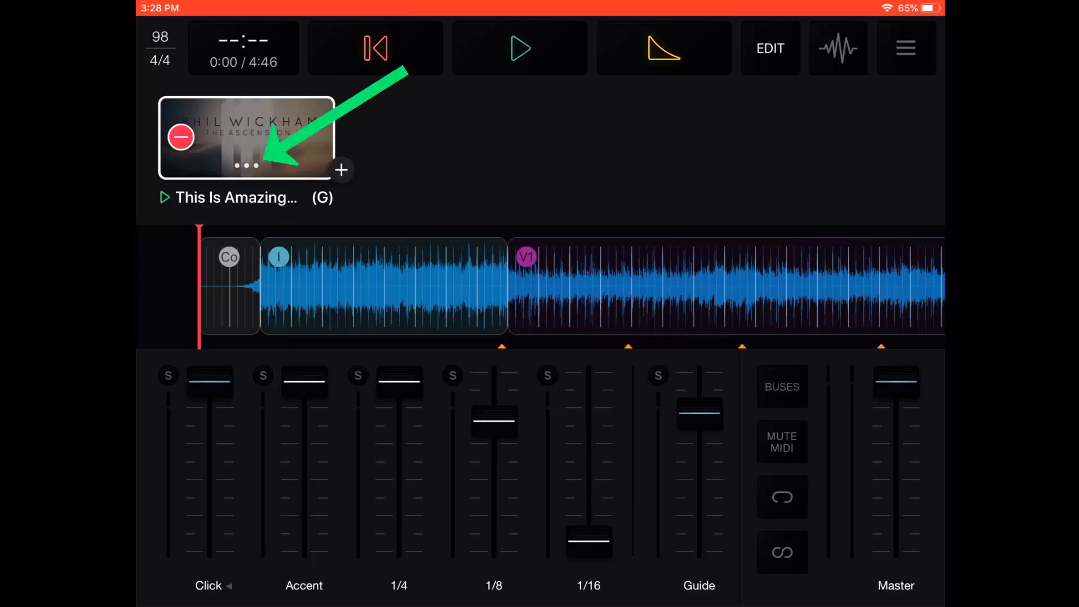
# Refresh MIDI Cues for This Is Amazing Grace from its options menu
pyautogui.click(245, 164)
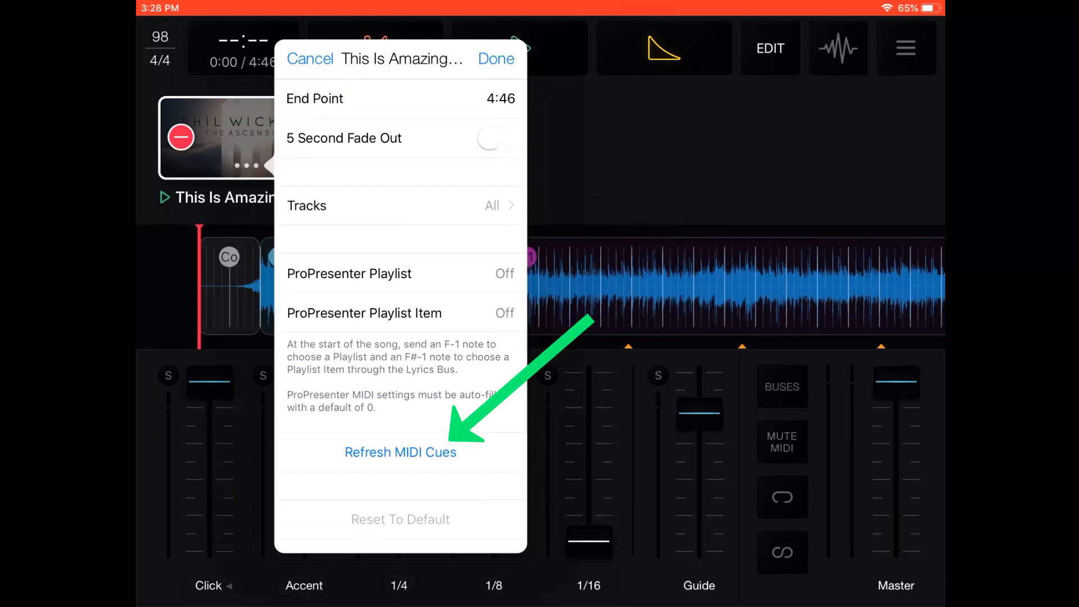
pyautogui.click(400, 452)
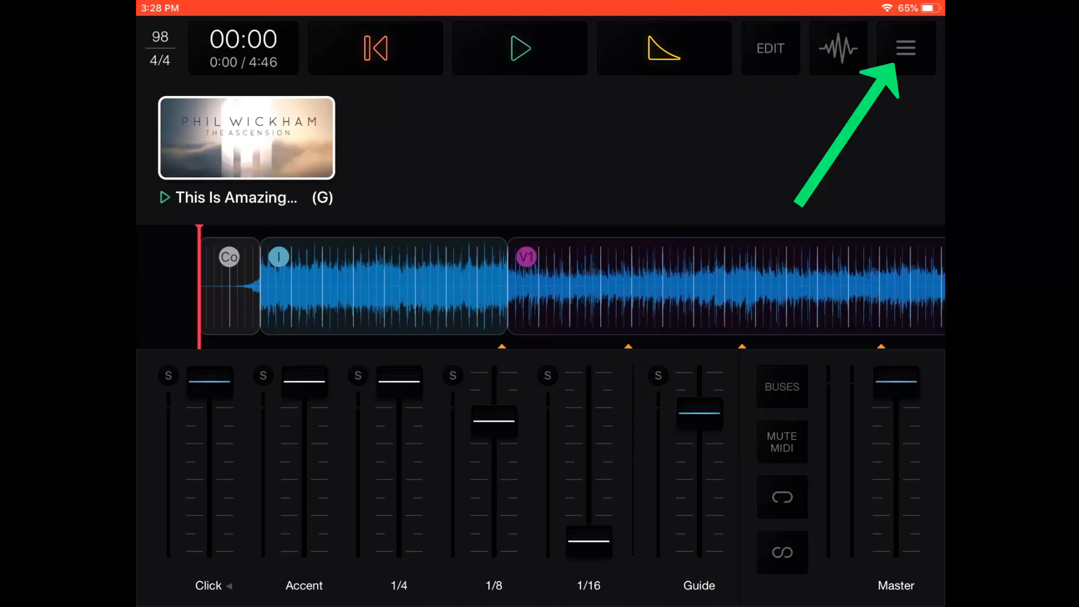
# In app settings' MIDI tab, set the Lyrics output port to Network Session
pyautogui.click(906, 48)
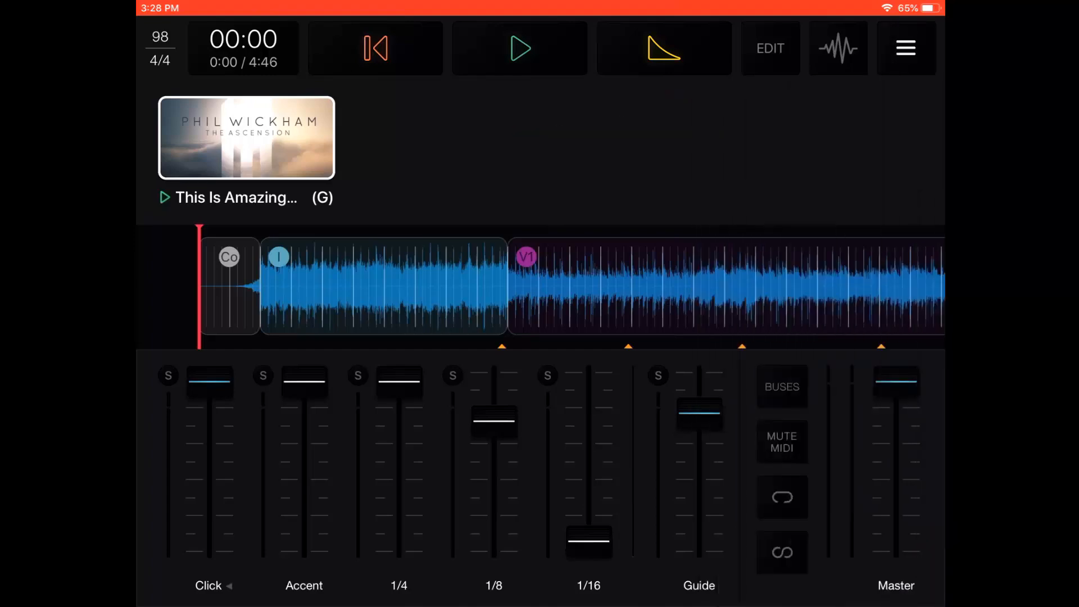
pyautogui.click(905, 47)
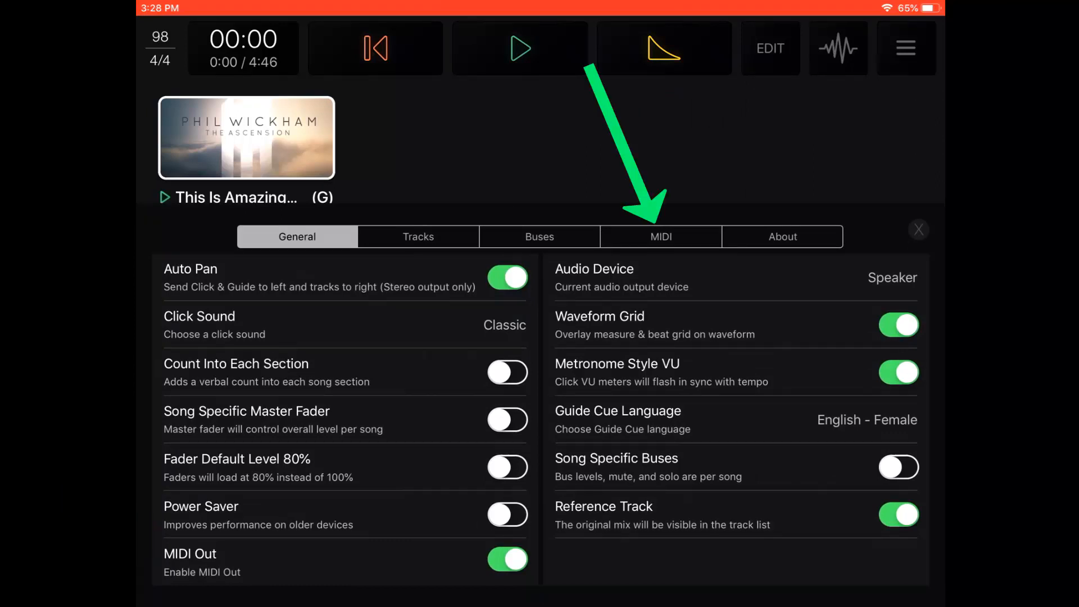
pyautogui.click(660, 236)
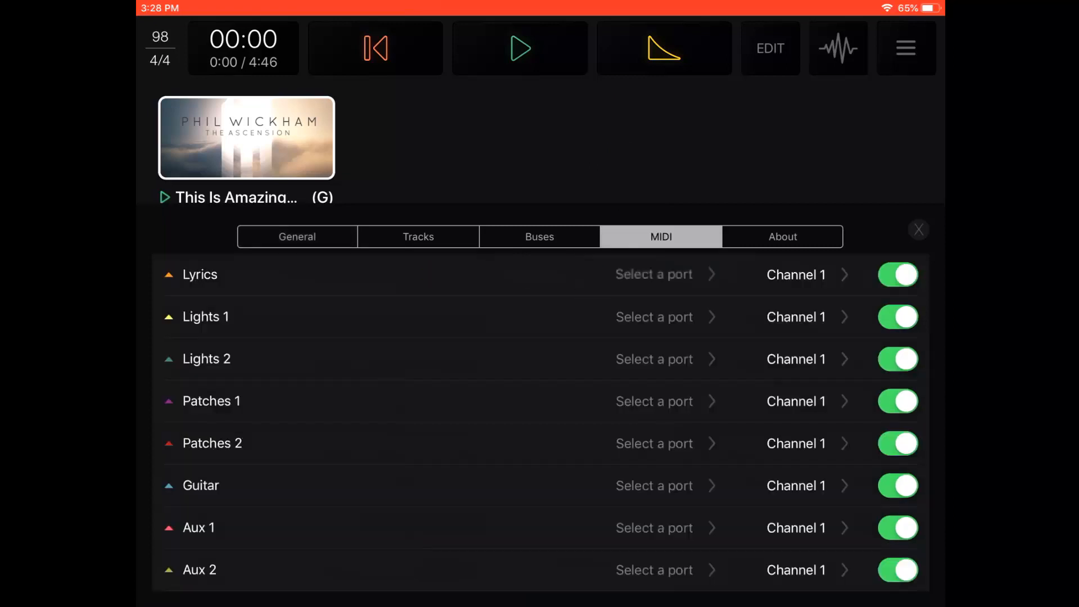
pyautogui.click(654, 274)
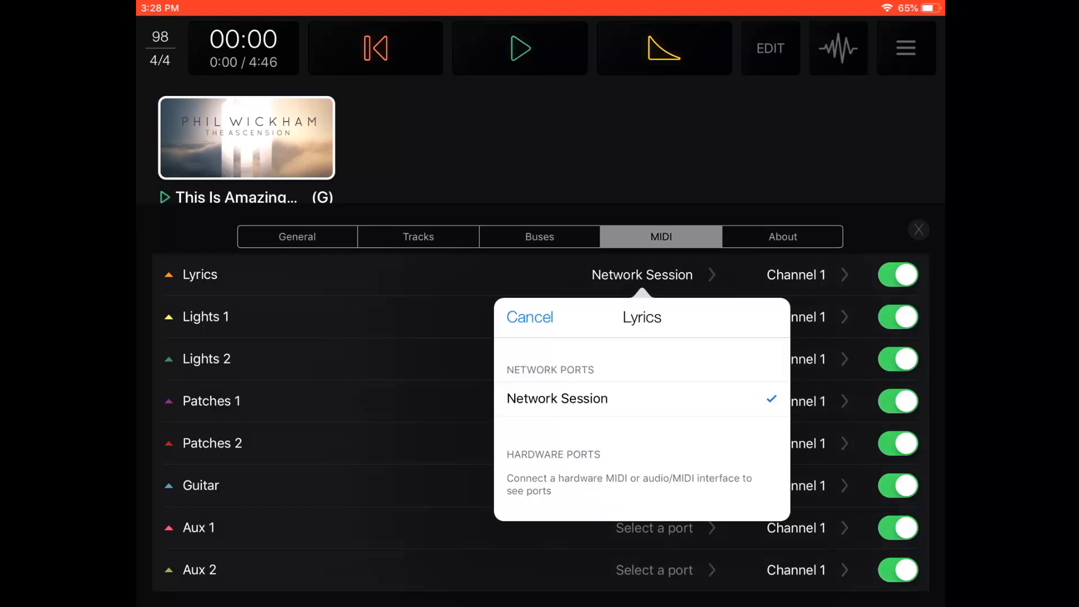
pyautogui.click(530, 317)
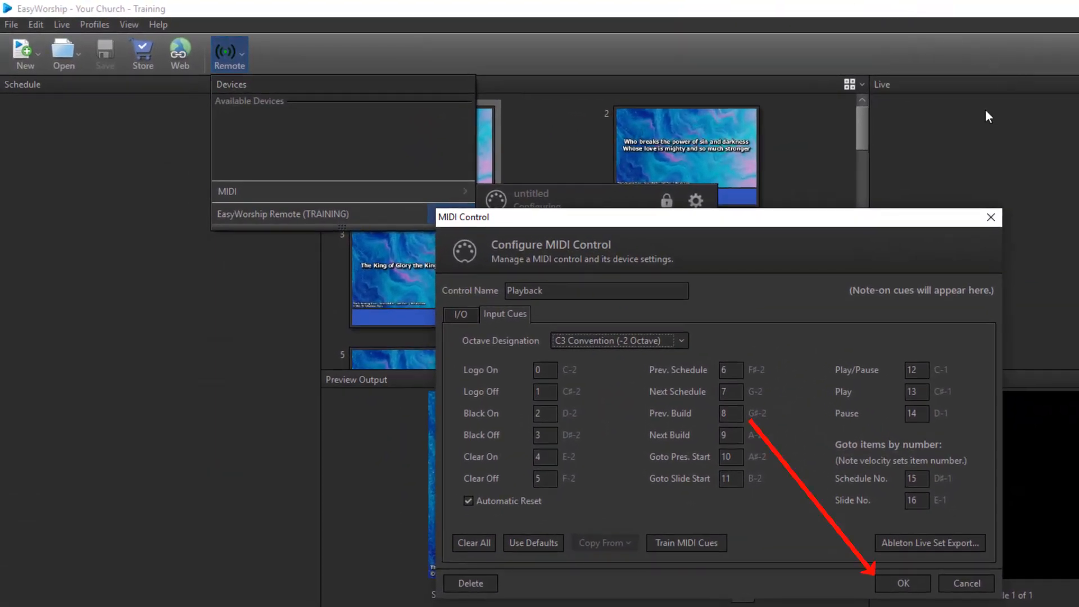
# Save the Playback MIDI control and unlock it in the remote devices list
pyautogui.click(902, 582)
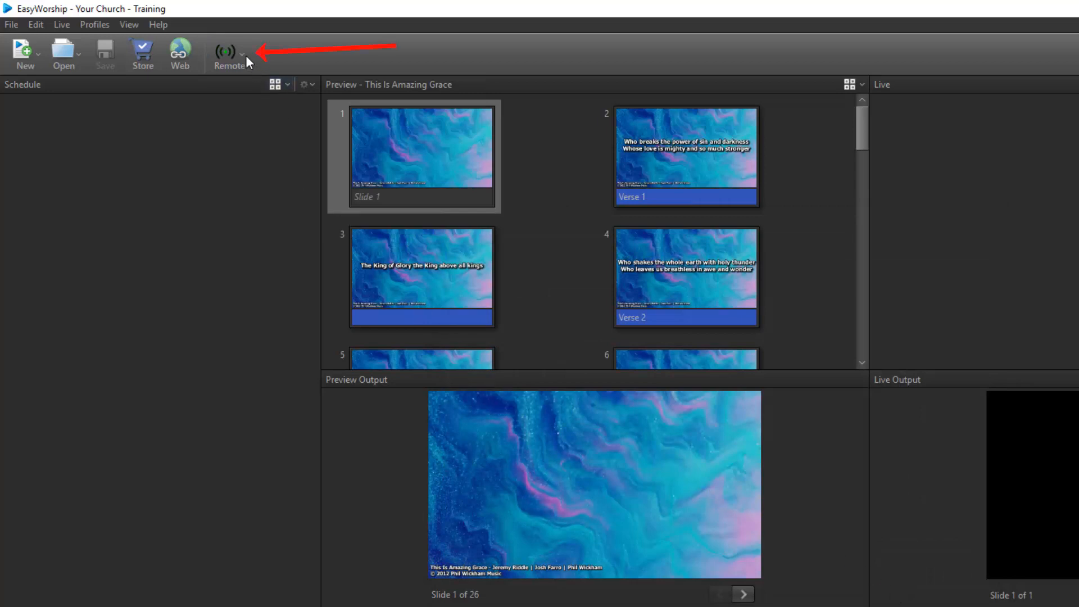
pyautogui.click(227, 53)
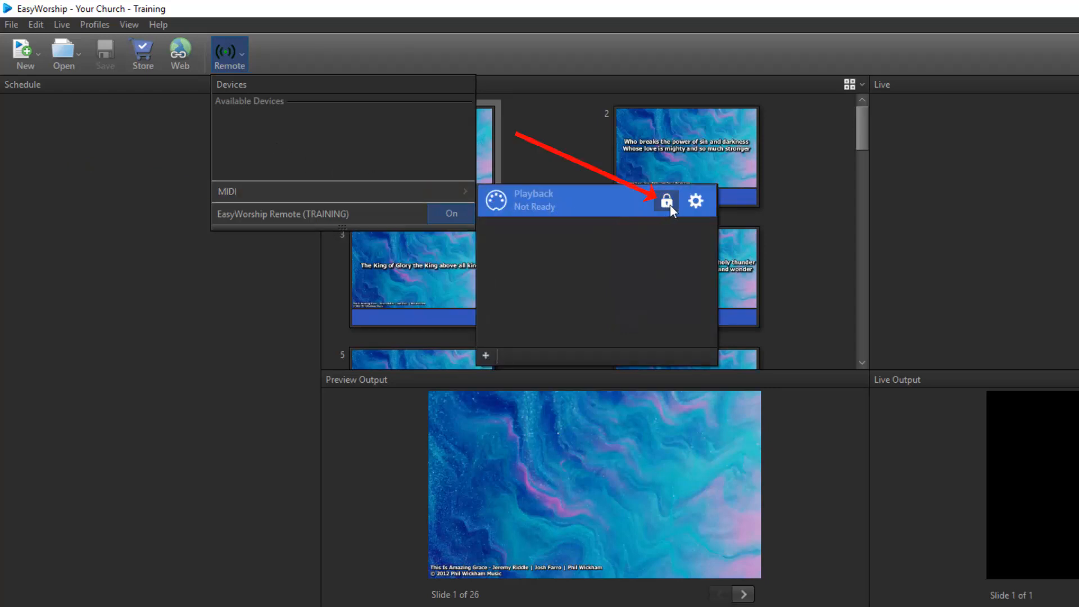
pyautogui.click(665, 200)
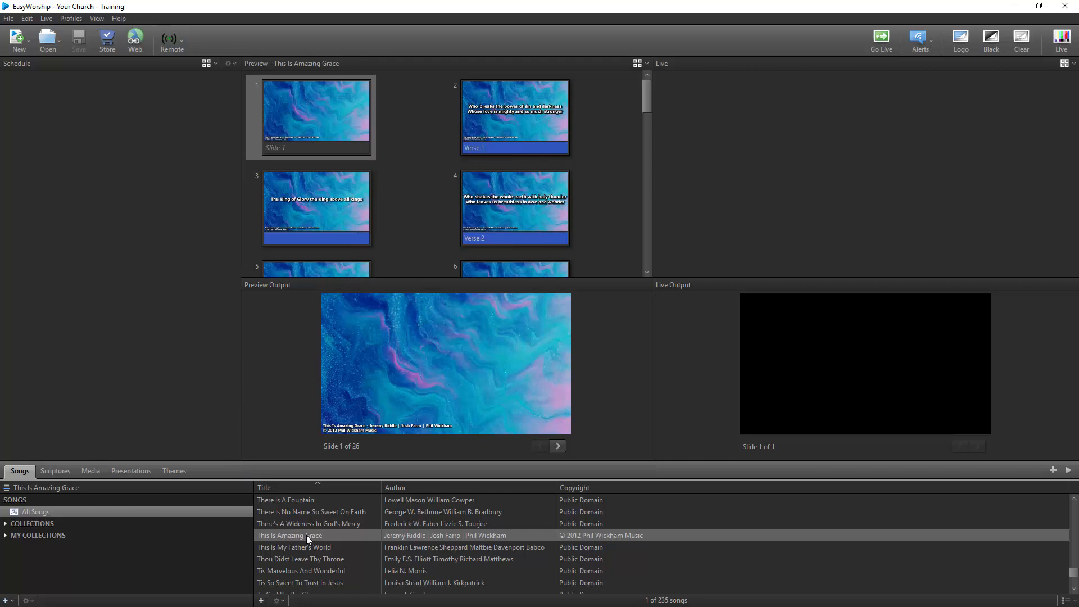
# Add 'This Is Amazing Grace' from the Songs list to the schedule and take it live
pyautogui.click(298, 535)
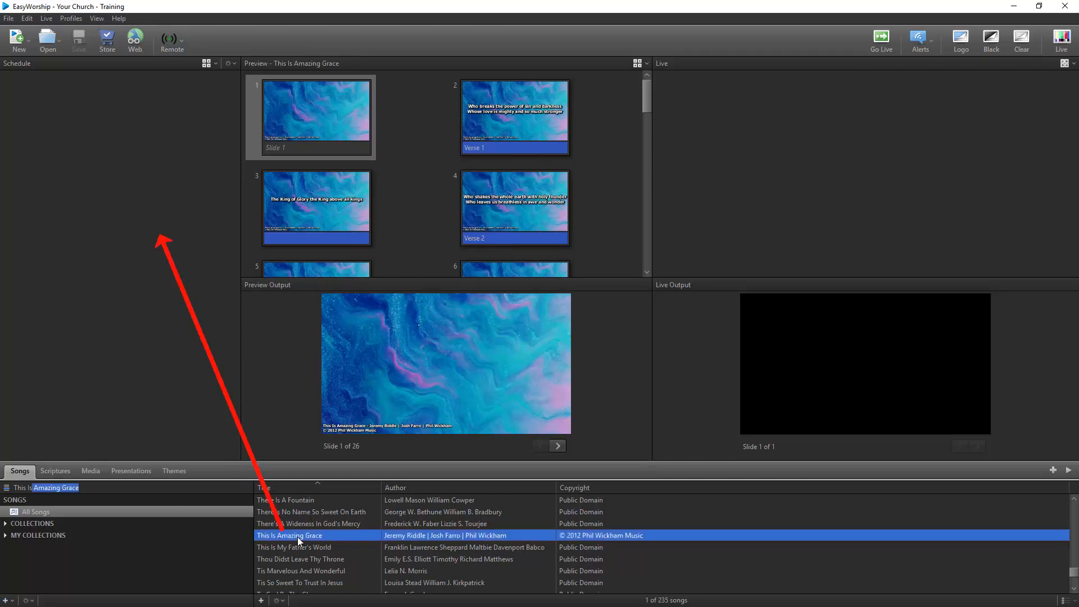
pyautogui.moveTo(121, 171)
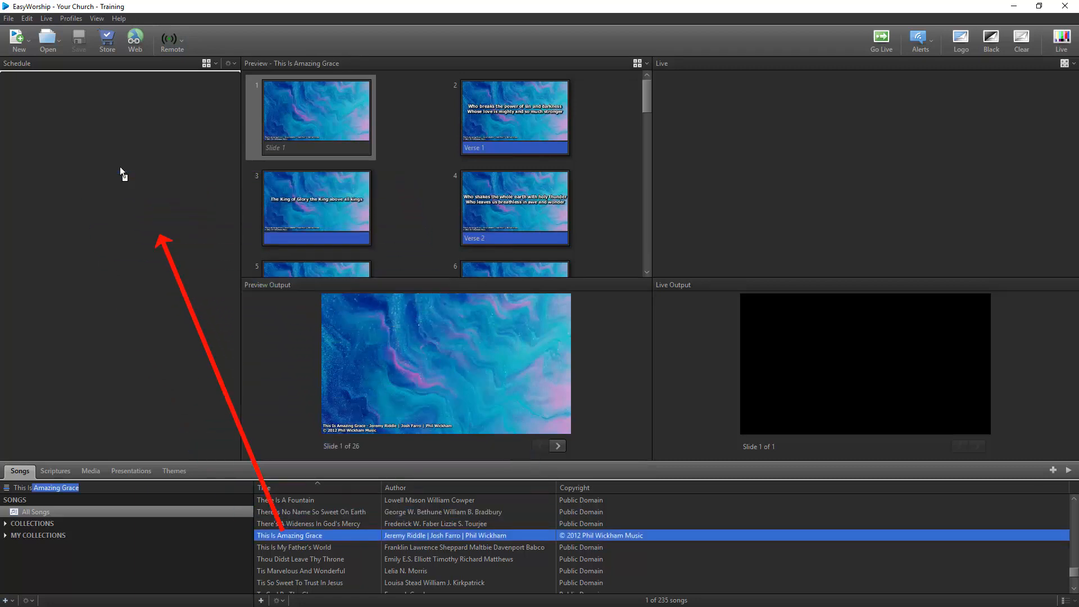
pyautogui.doubleClick(289, 535)
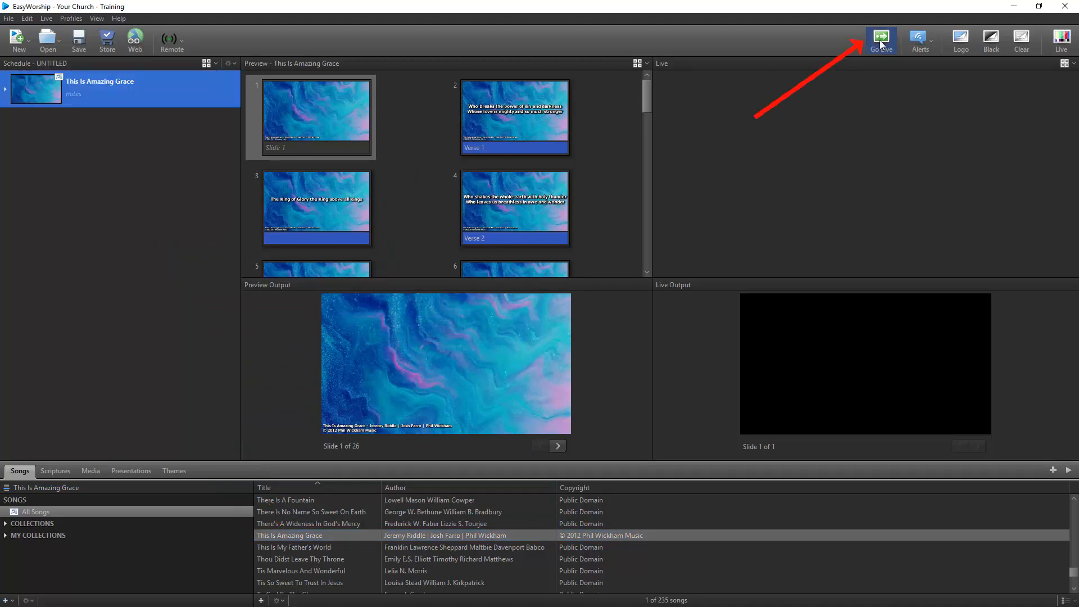
pyautogui.click(881, 39)
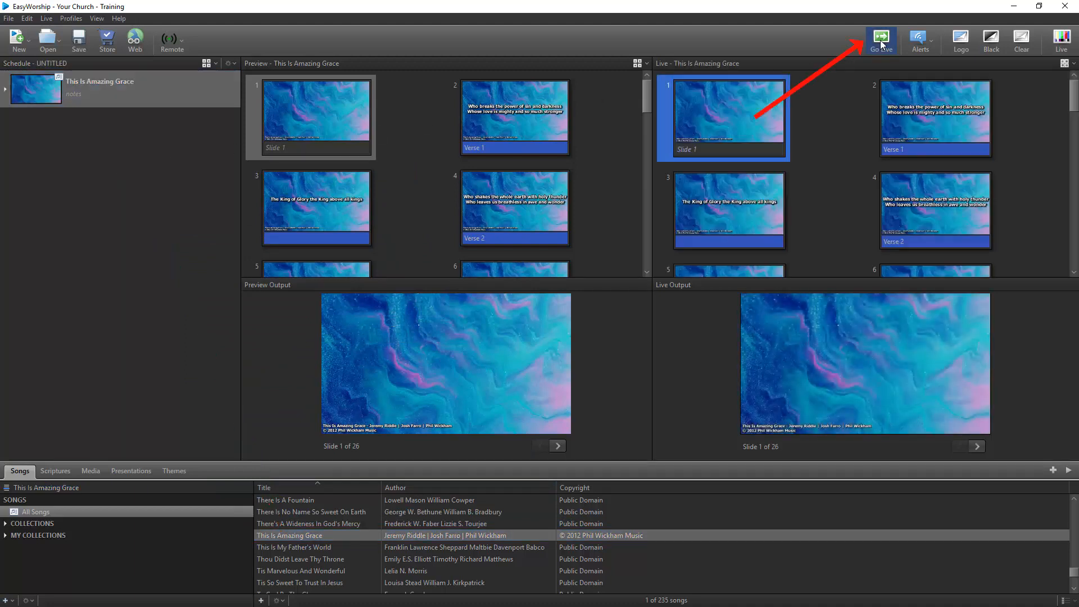
pyautogui.click(879, 36)
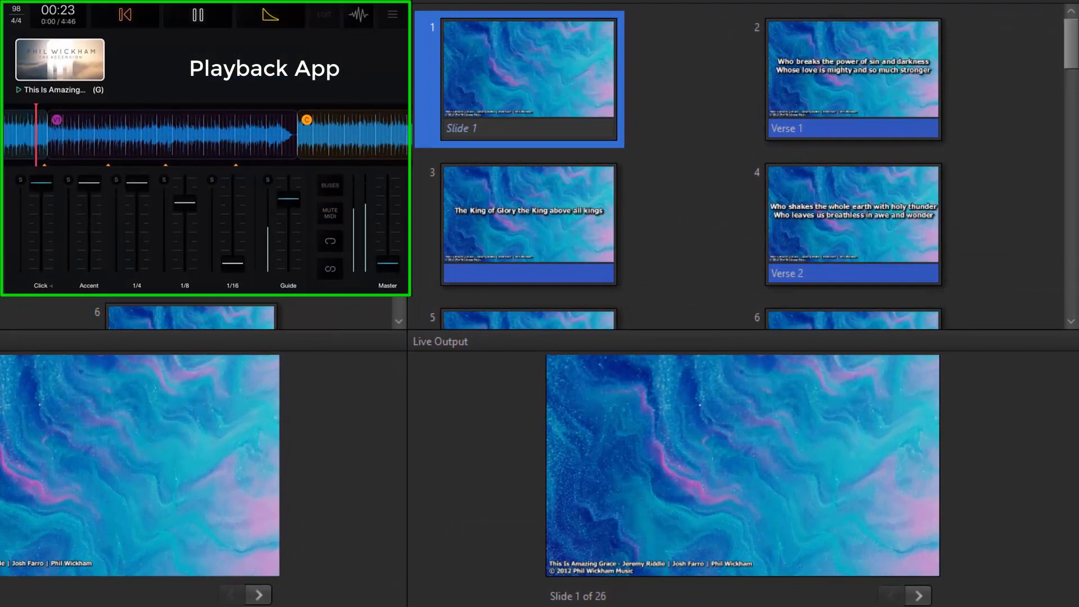
# Let the playing track's MIDI cues advance the live slides to slide 3, 'The King of Glory'
pyautogui.click(853, 73)
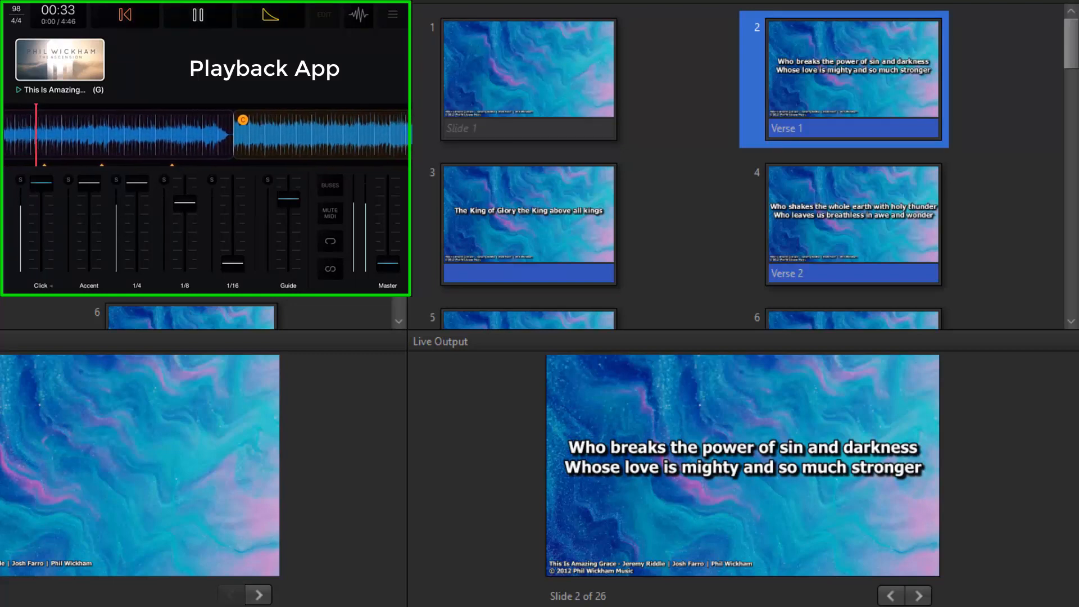
pyautogui.click(529, 224)
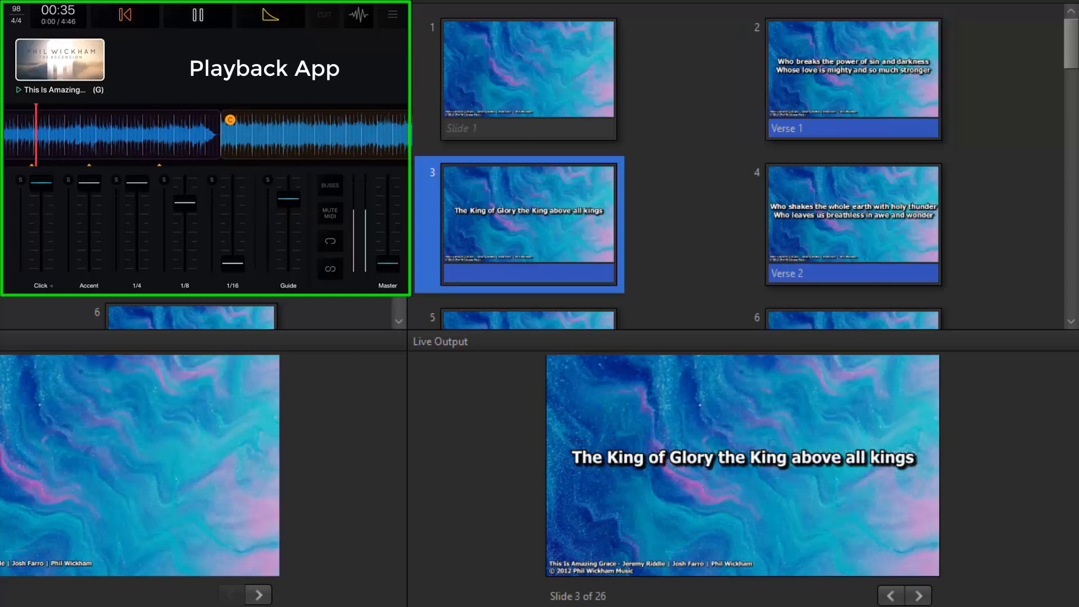